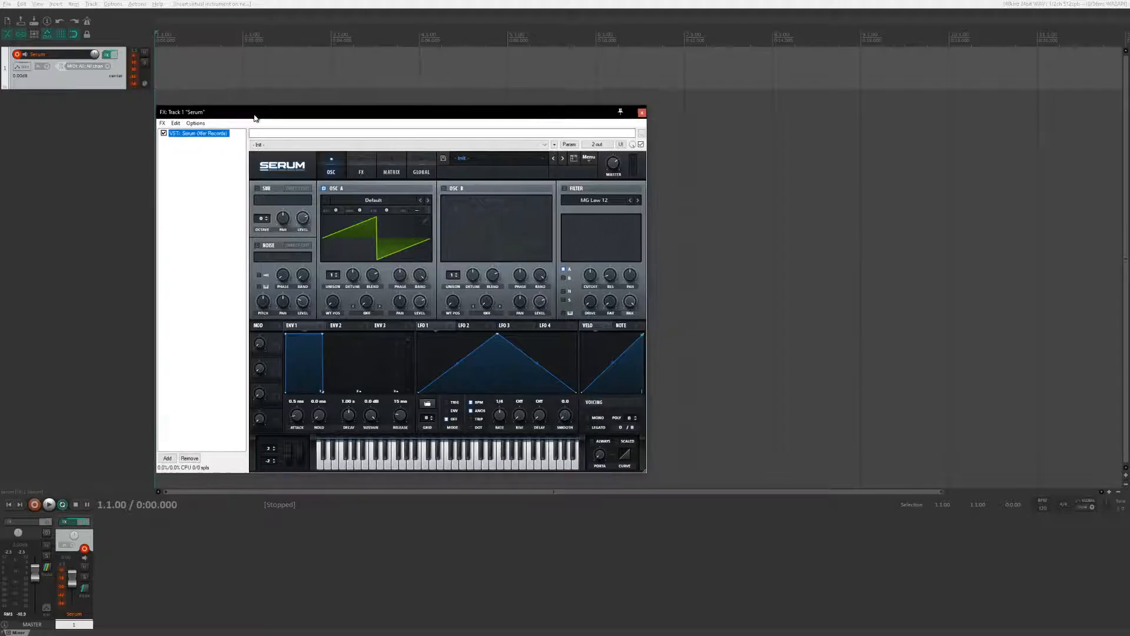
Reposition the Serum window and show the matrix's source list for slot 1
left_click_drag(255, 111, 262, 121)
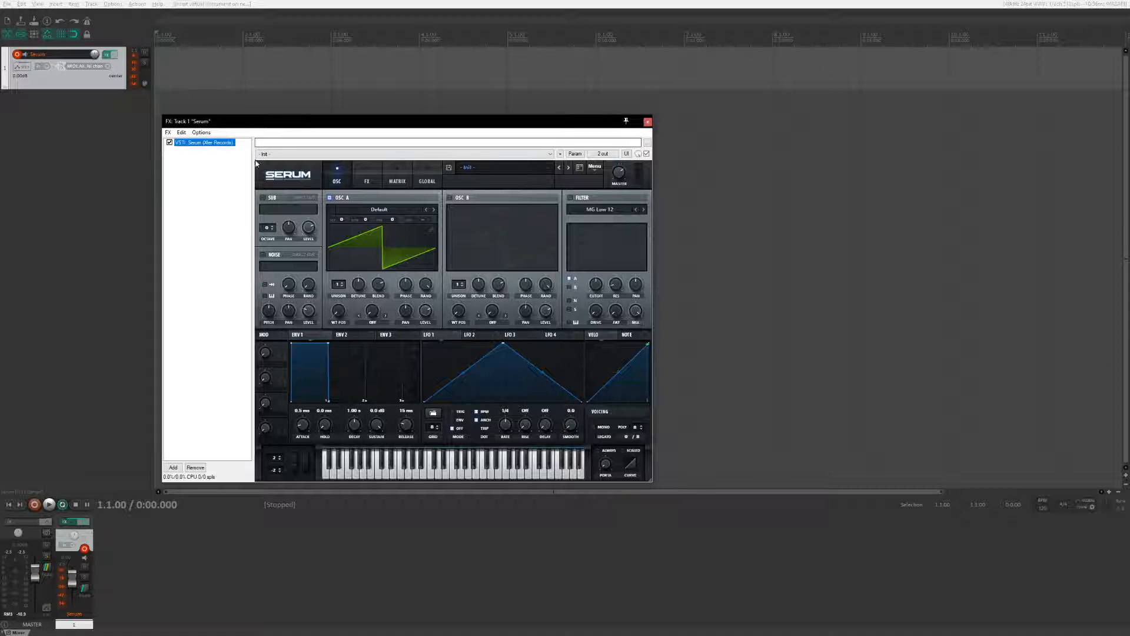
left_click(396, 180)
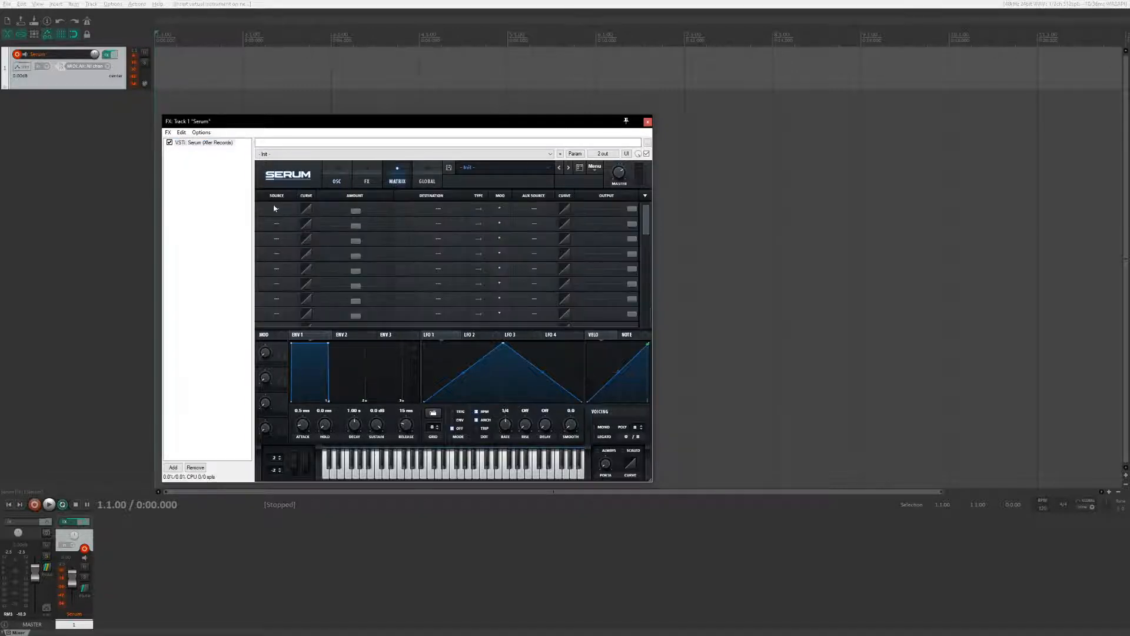
left_click(275, 210)
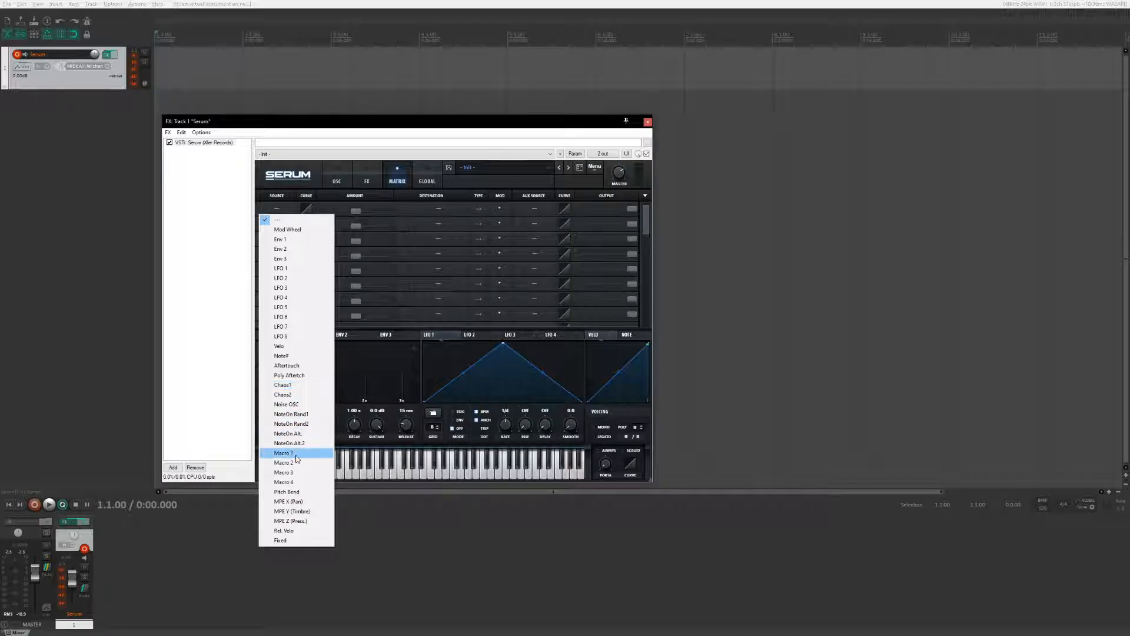
mouse_move(291, 413)
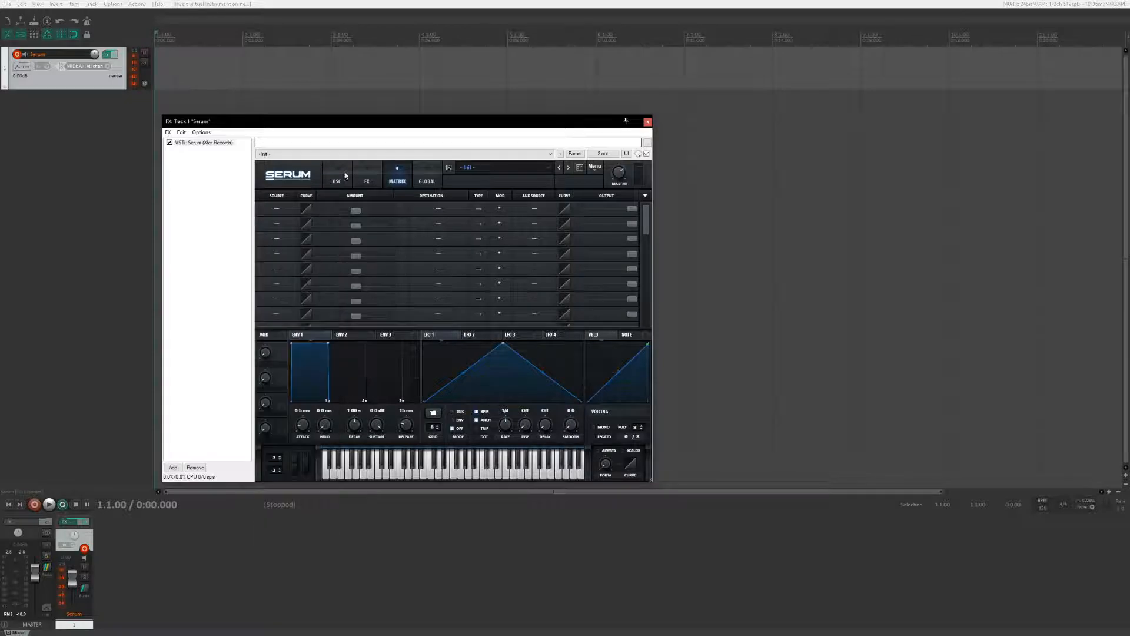
Set the oscillator page's filter type to Combs from the Misc group
left_click(336, 178)
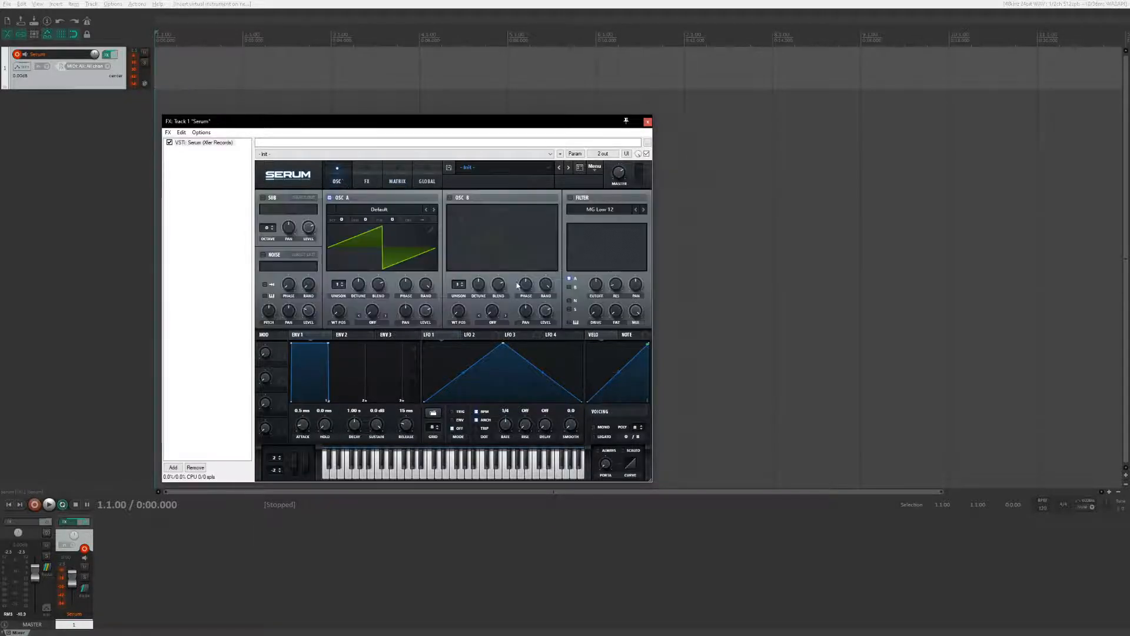
left_click(600, 210)
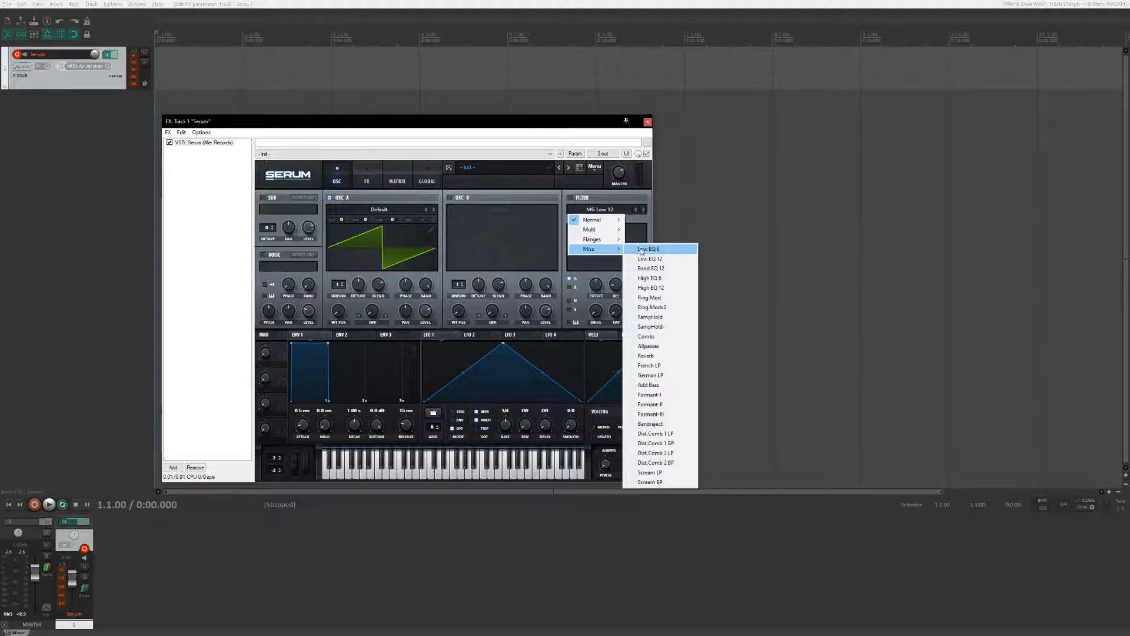
mouse_move(646, 337)
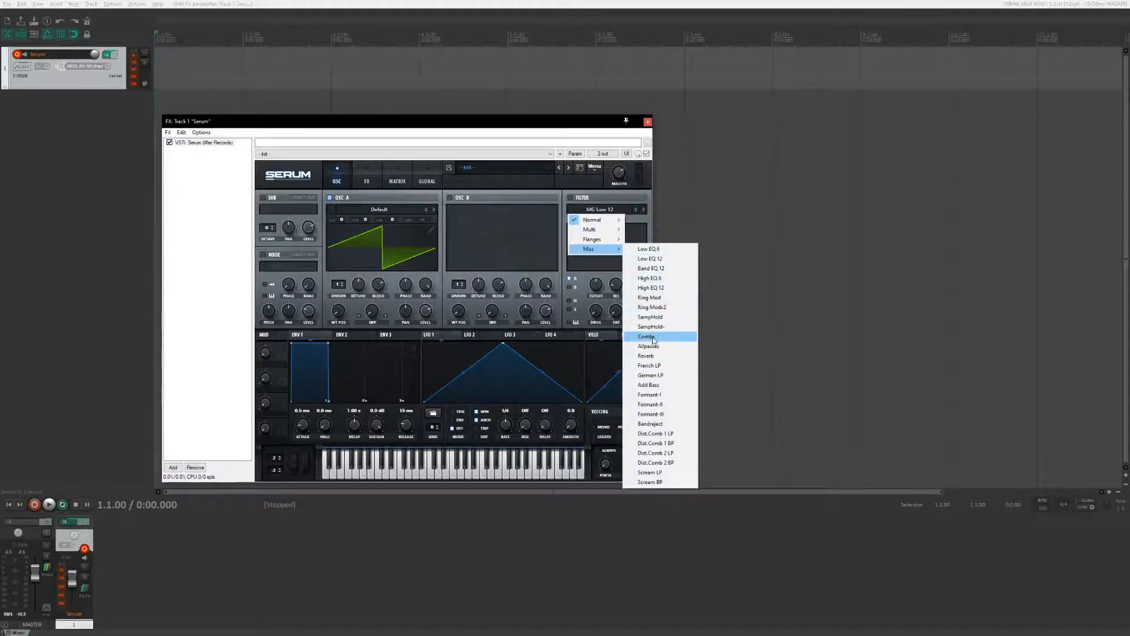
mouse_move(657, 365)
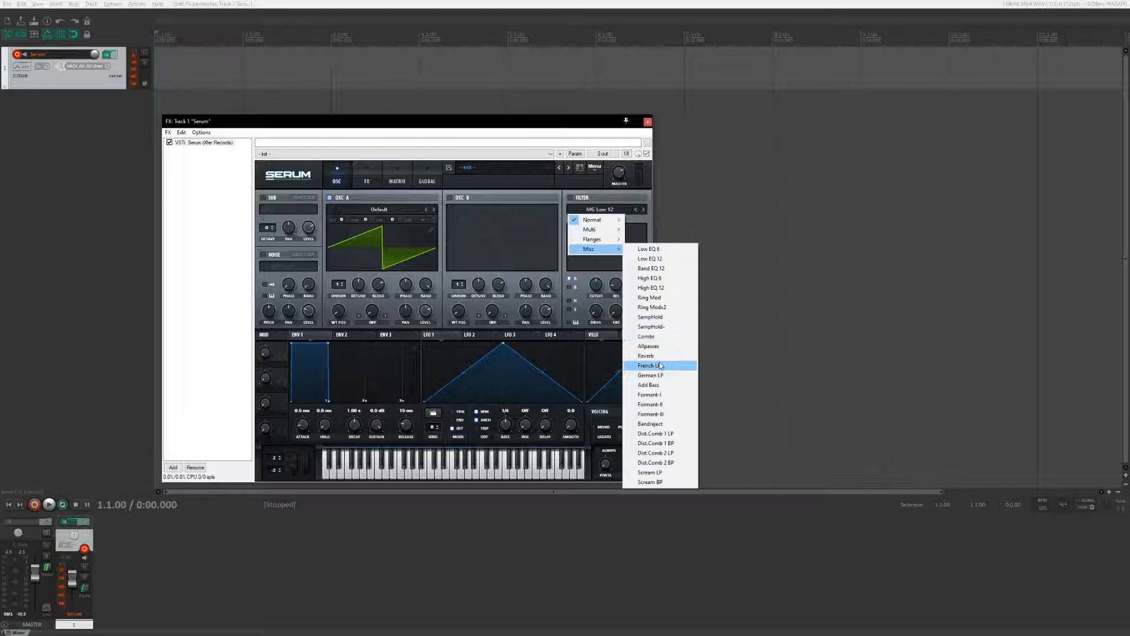
mouse_move(649, 346)
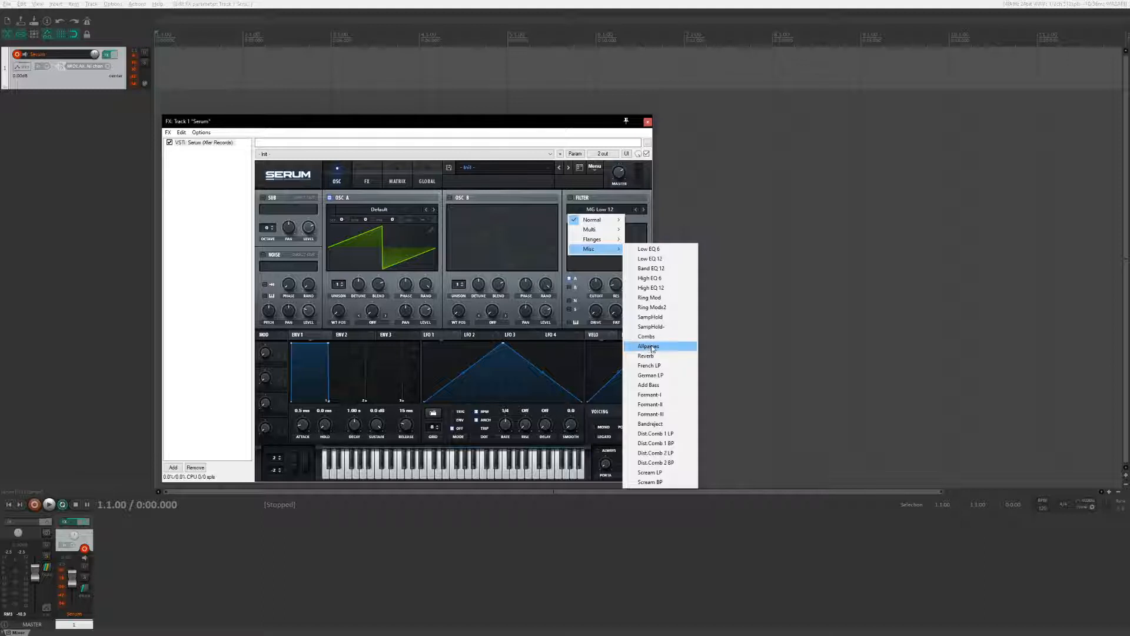
mouse_move(647, 355)
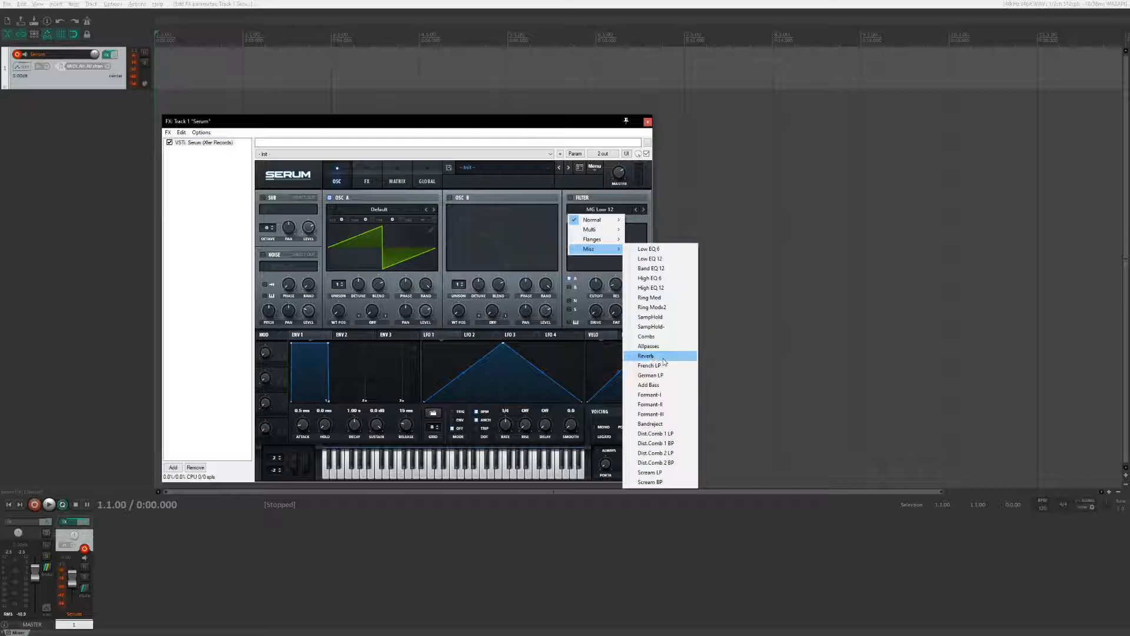
mouse_move(662, 336)
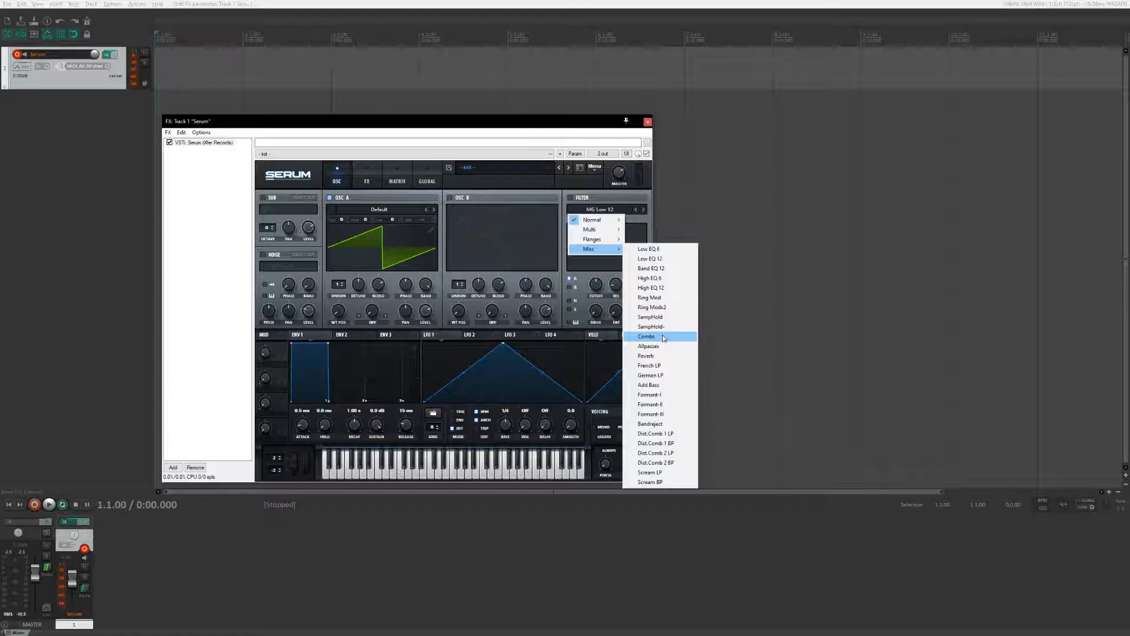
left_click(647, 336)
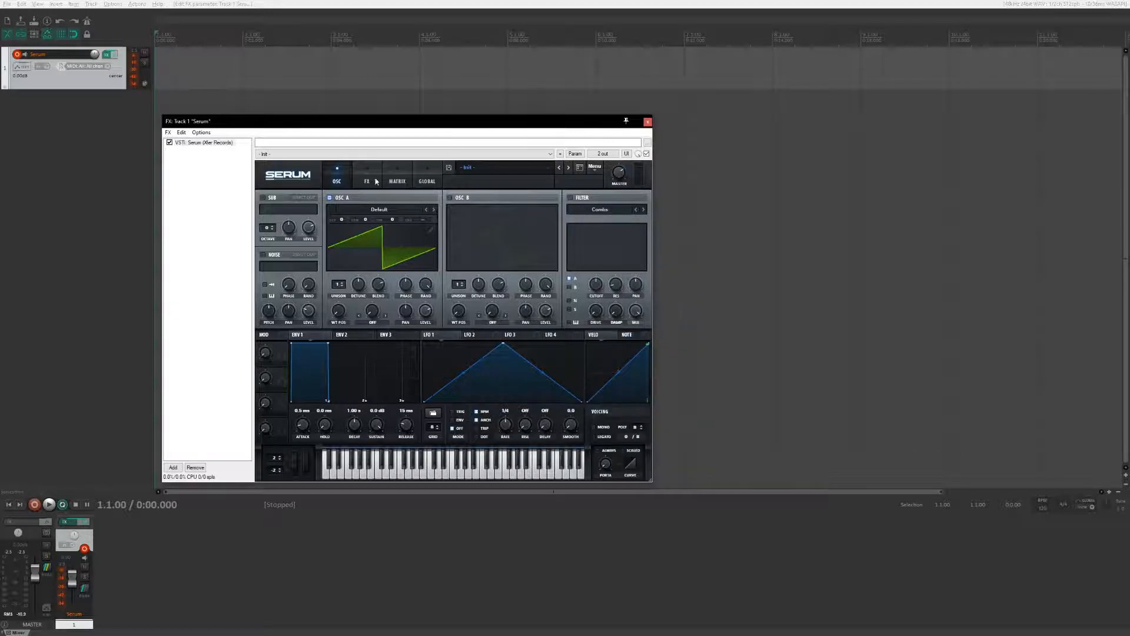
Enable the FX filter module and set its type to Reverb from Misc
left_click(366, 182)
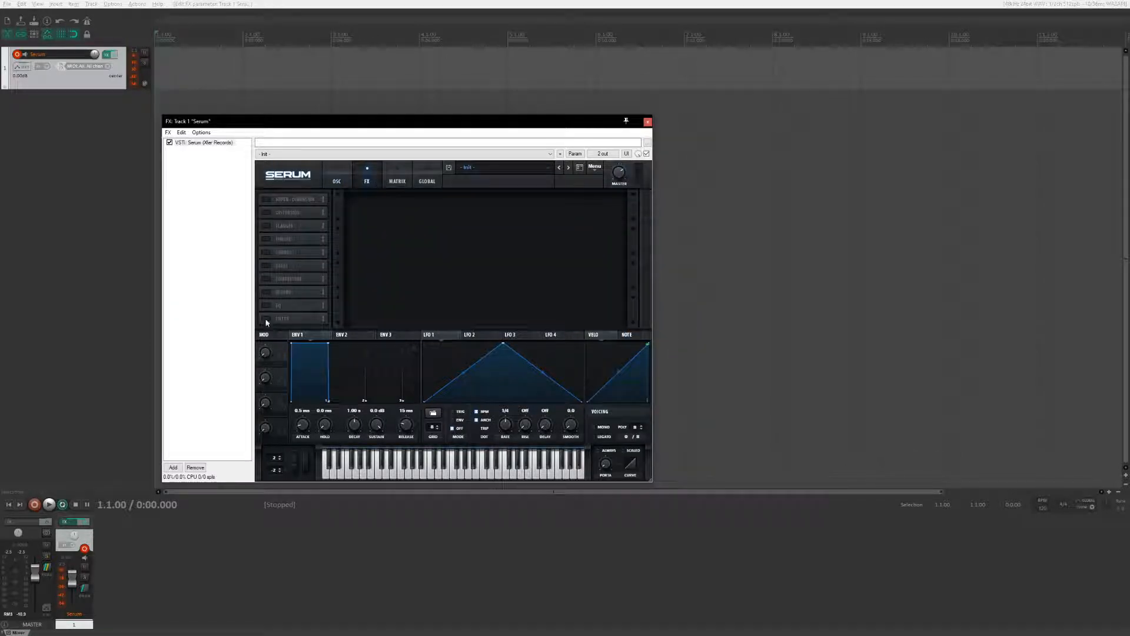
left_click(265, 319)
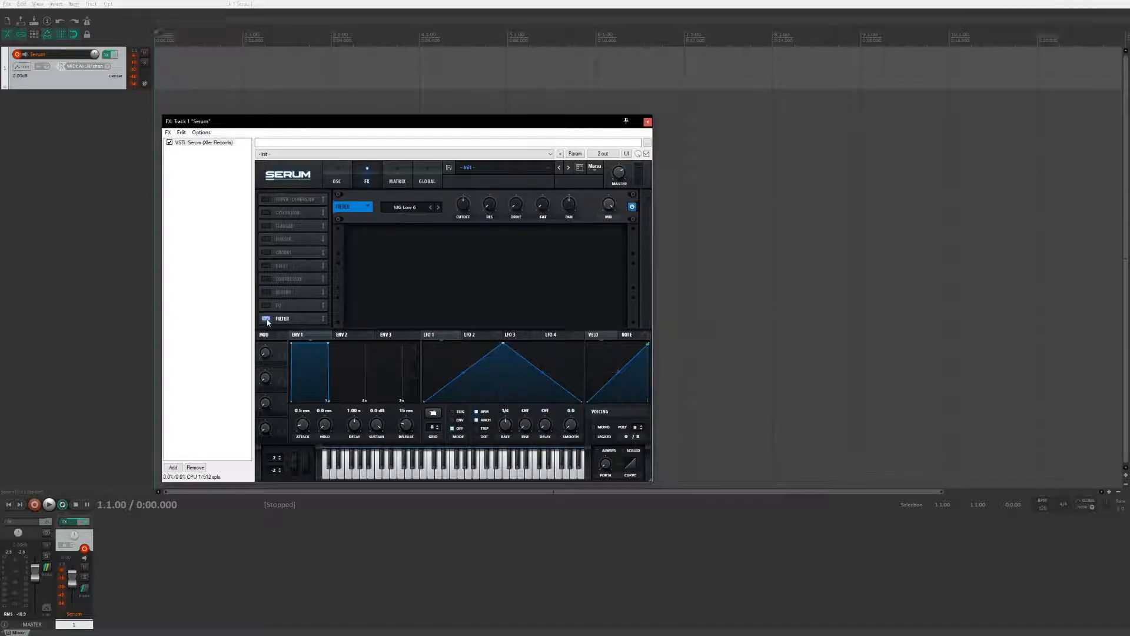
left_click(282, 318)
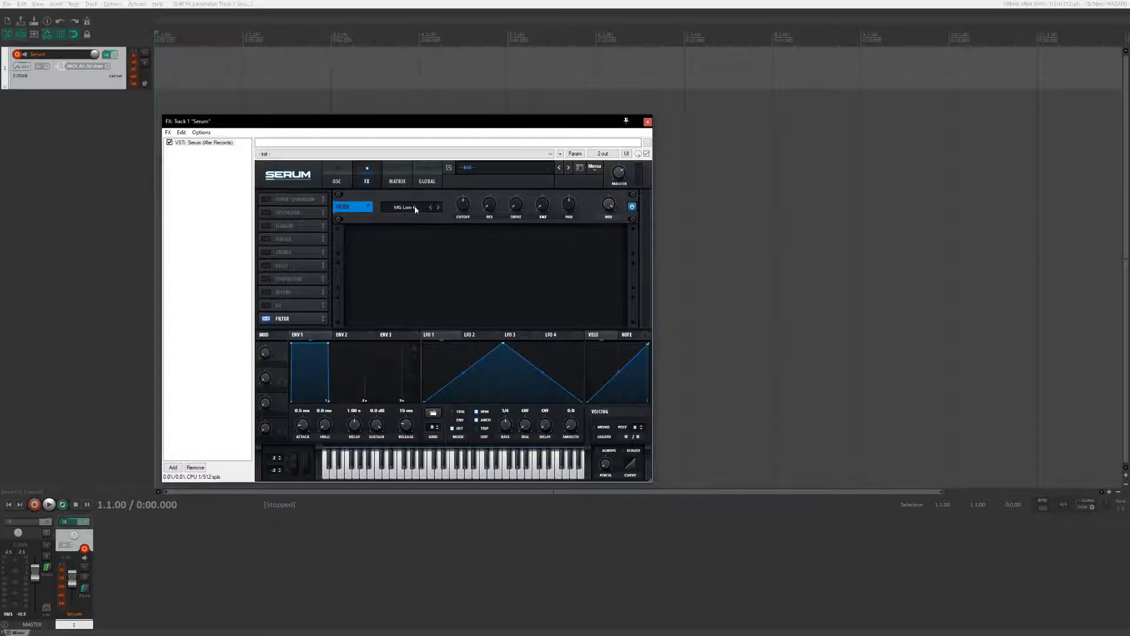
left_click(411, 207)
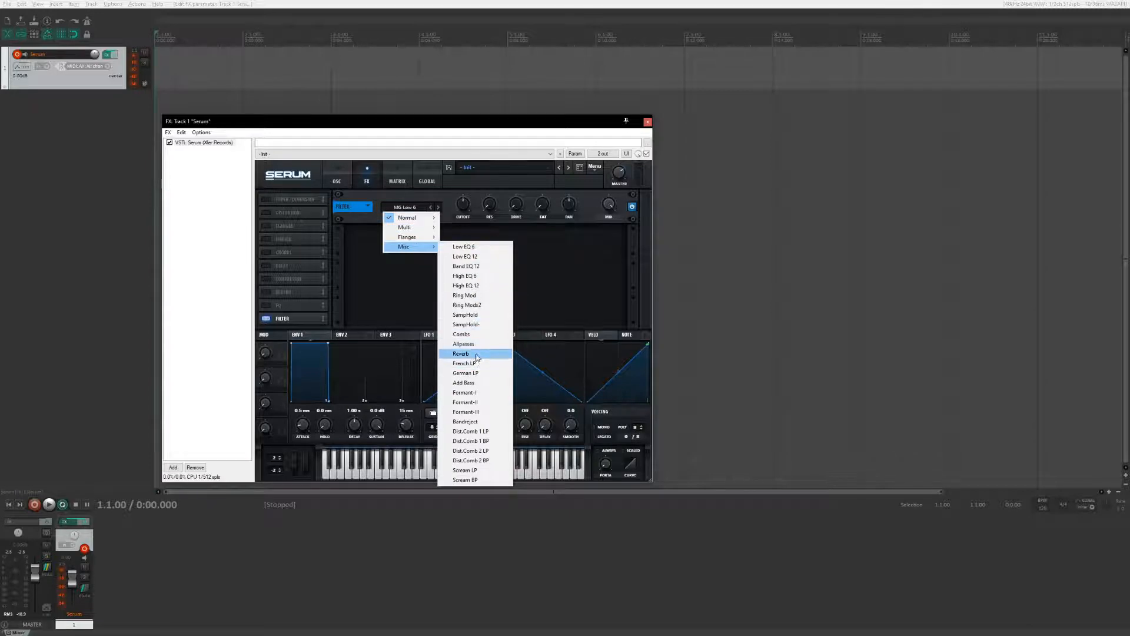
left_click(460, 353)
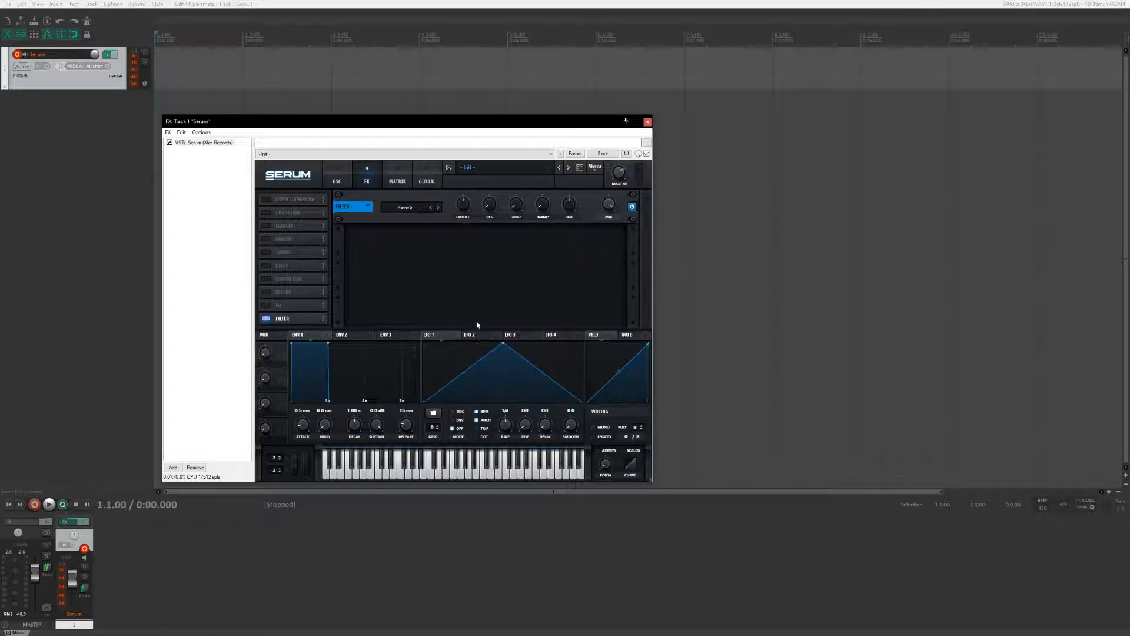
mouse_move(322, 178)
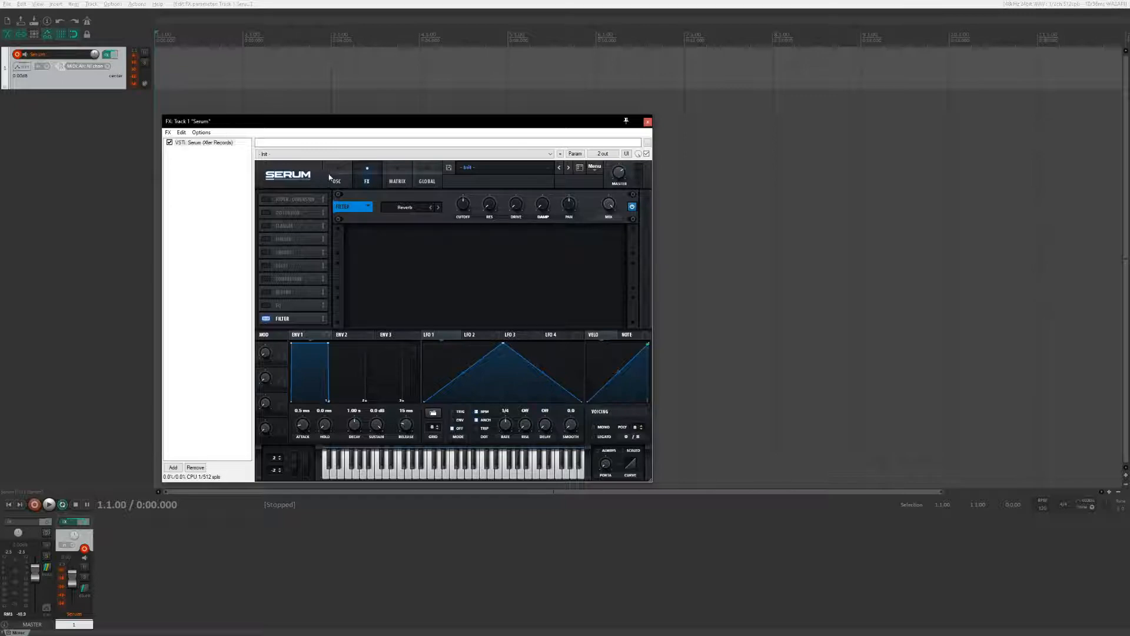
mouse_move(336, 182)
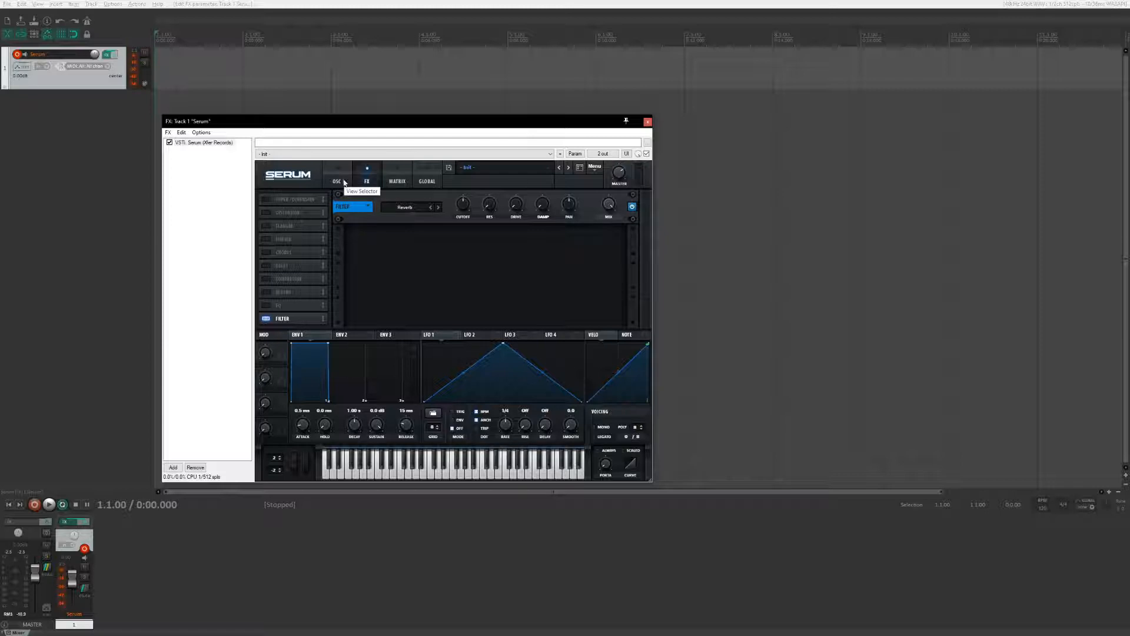
mouse_move(333, 181)
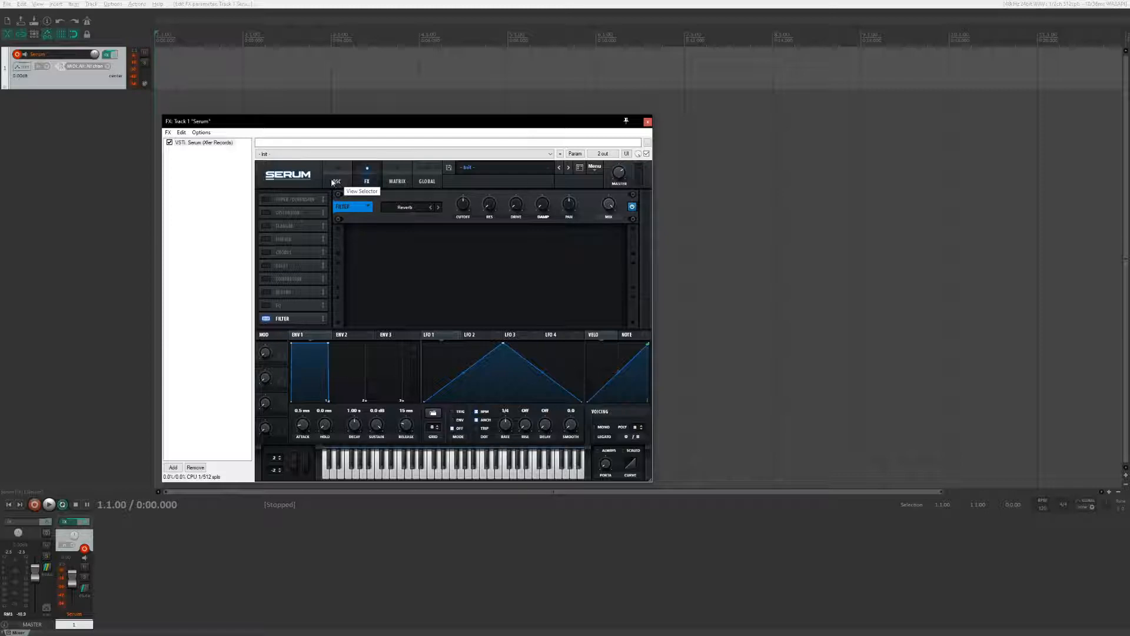
mouse_move(649, 492)
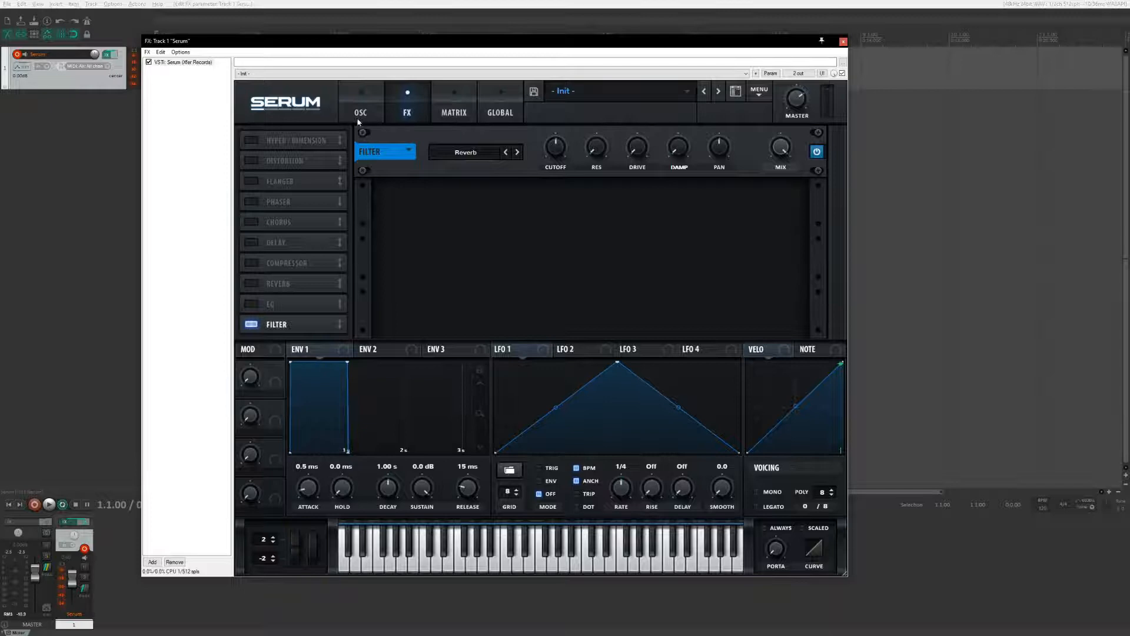
mouse_move(355, 120)
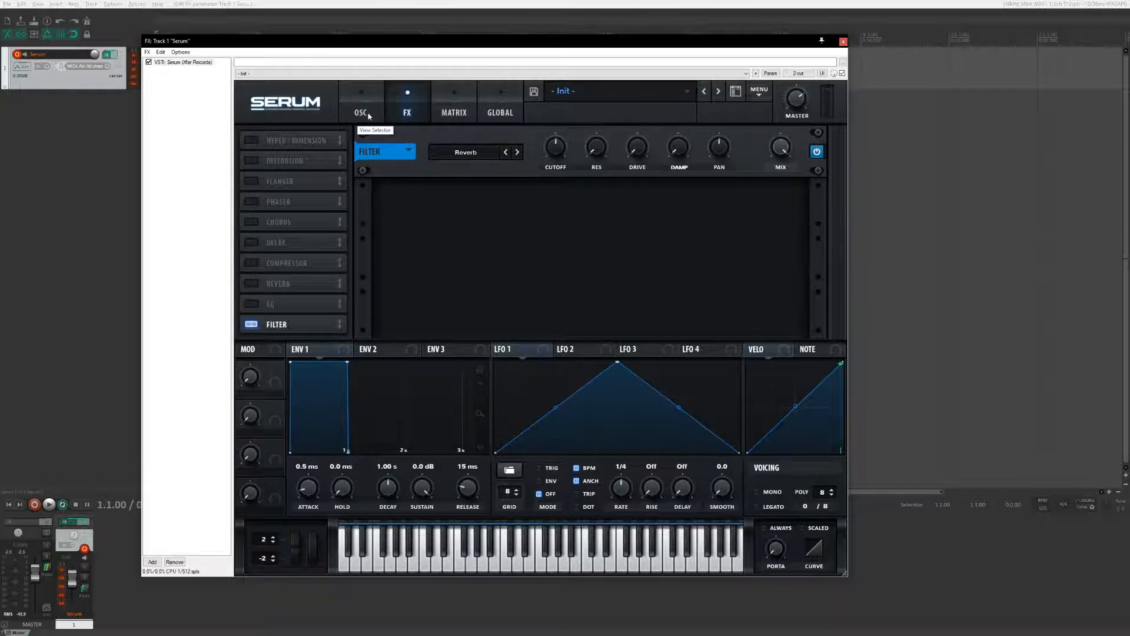
Return to the oscillator page with the Combs filter in place
left_click(361, 101)
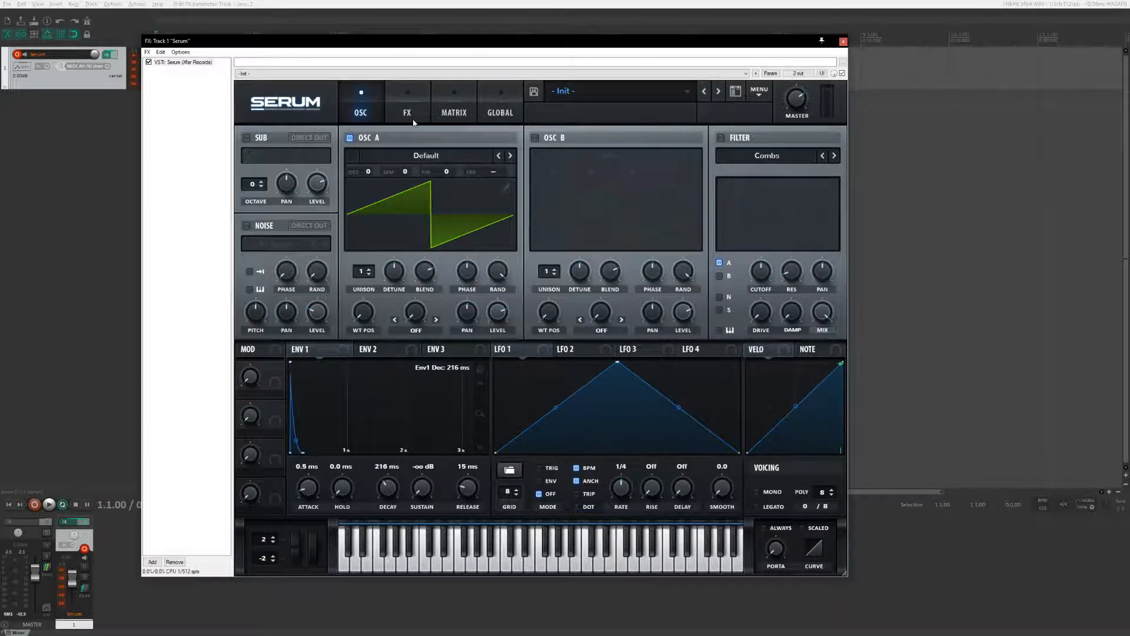
mouse_move(419, 108)
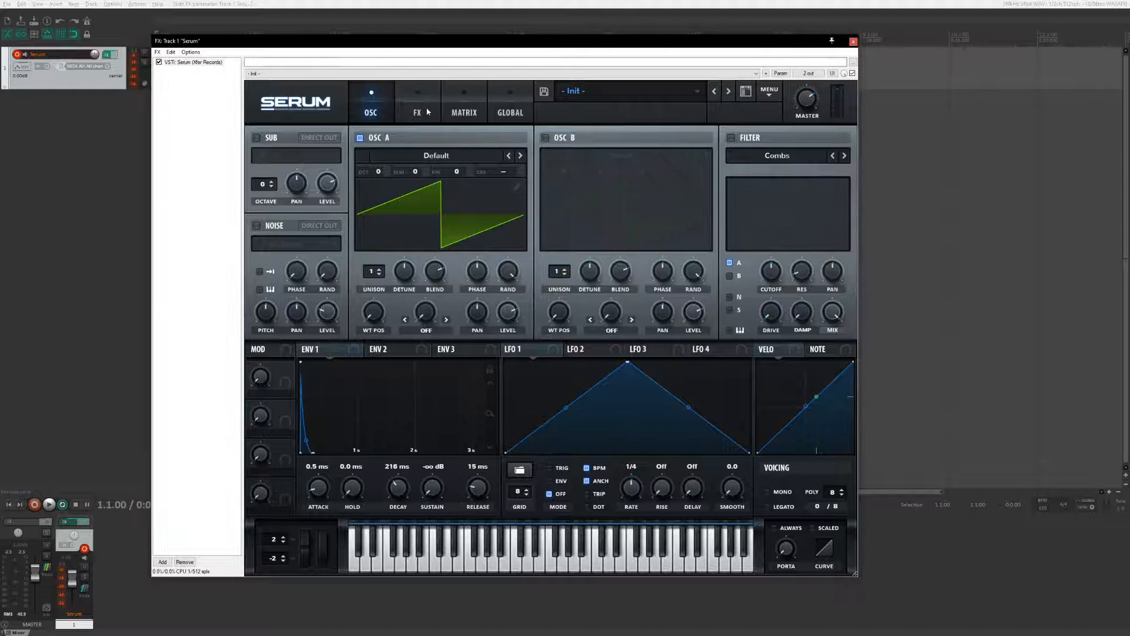
Route NoteOn Rand1 to FX Fil Freq with a strong positive amount
left_click(464, 101)
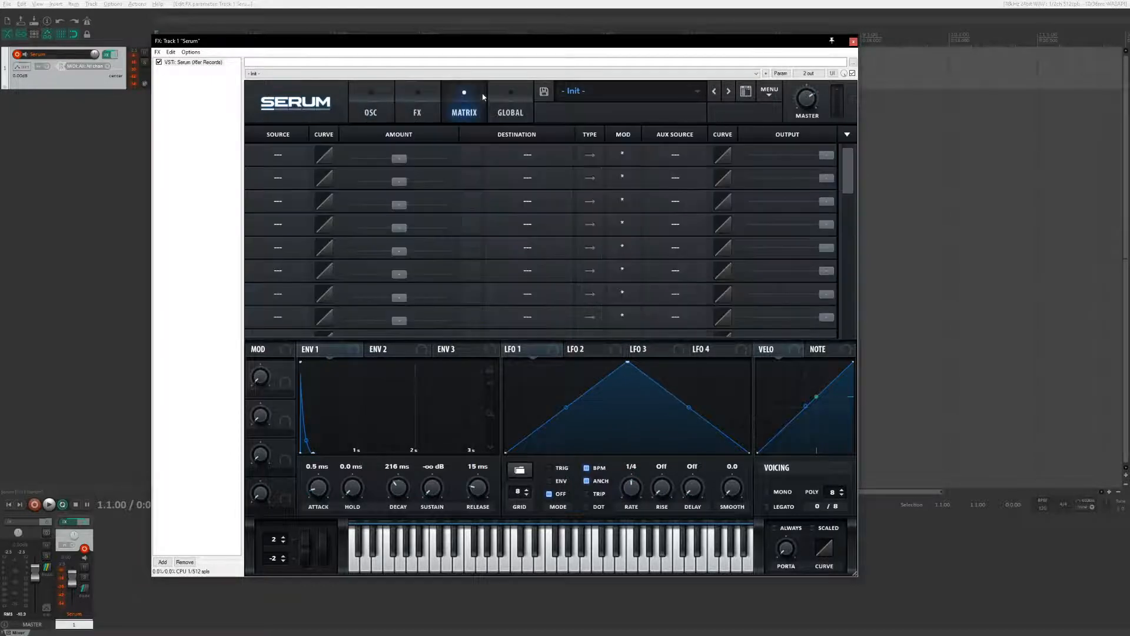
mouse_move(270, 161)
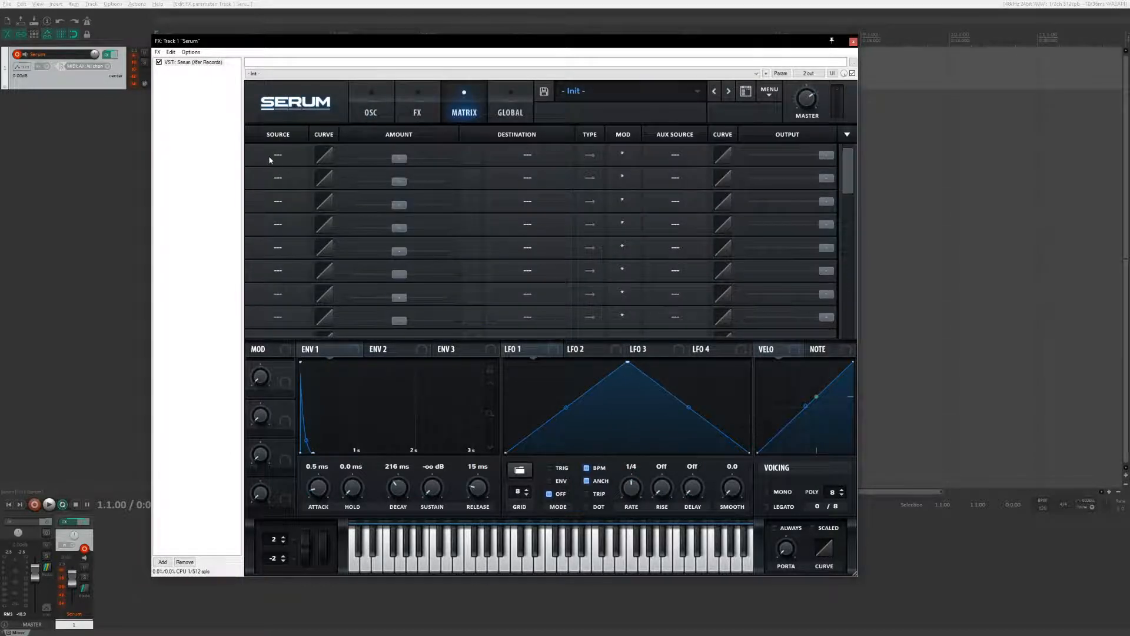
left_click(278, 154)
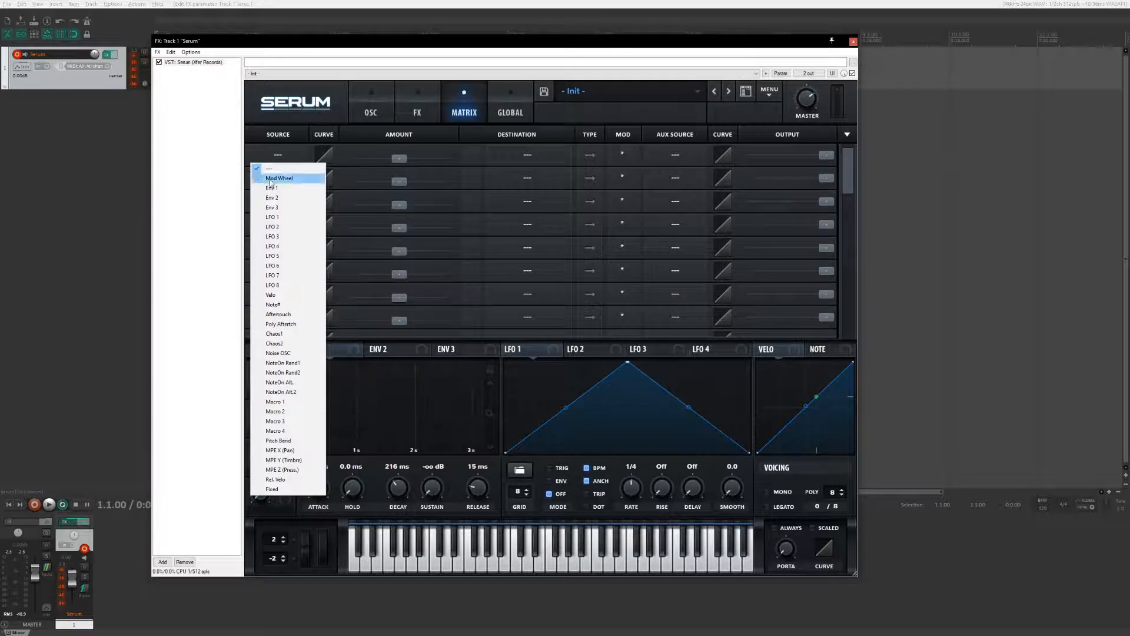
left_click(282, 363)
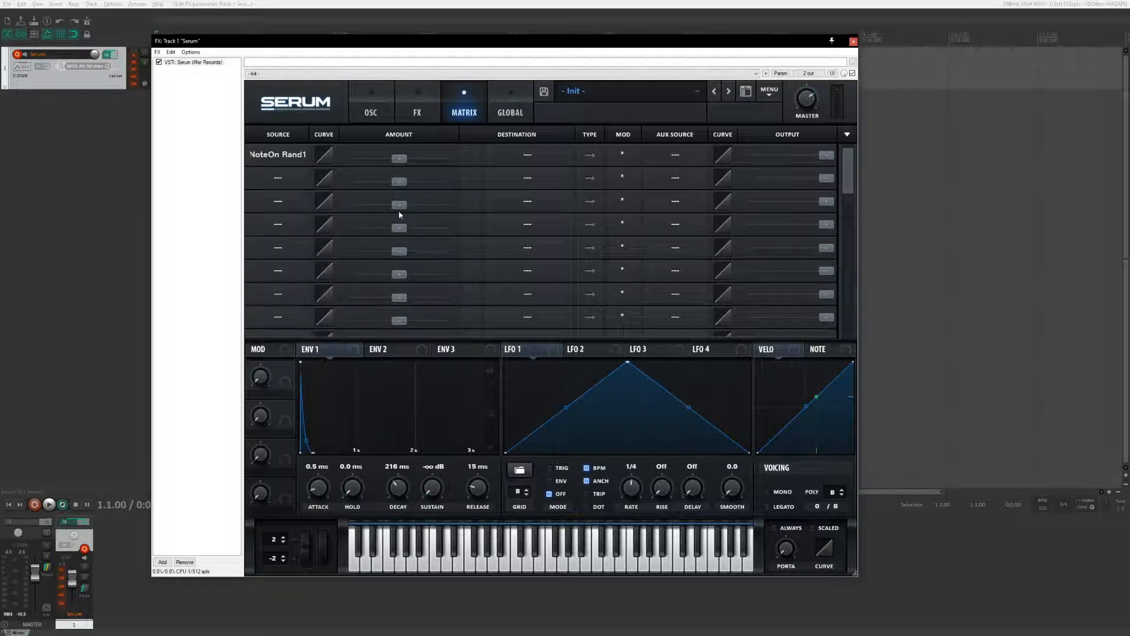
left_click(527, 154)
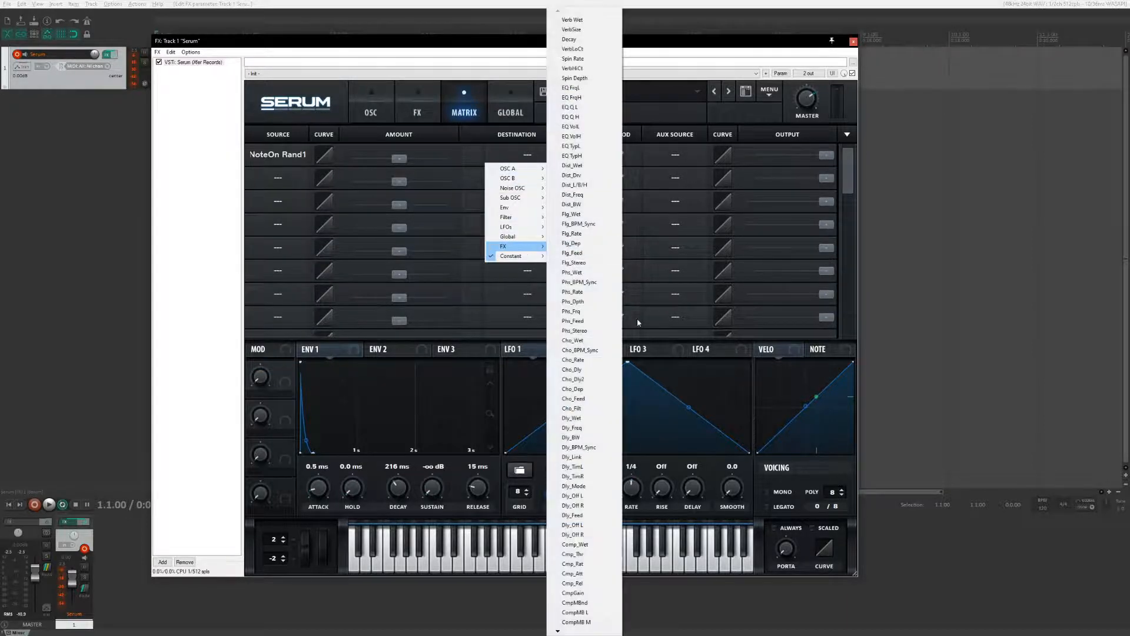
scroll("down", 3)
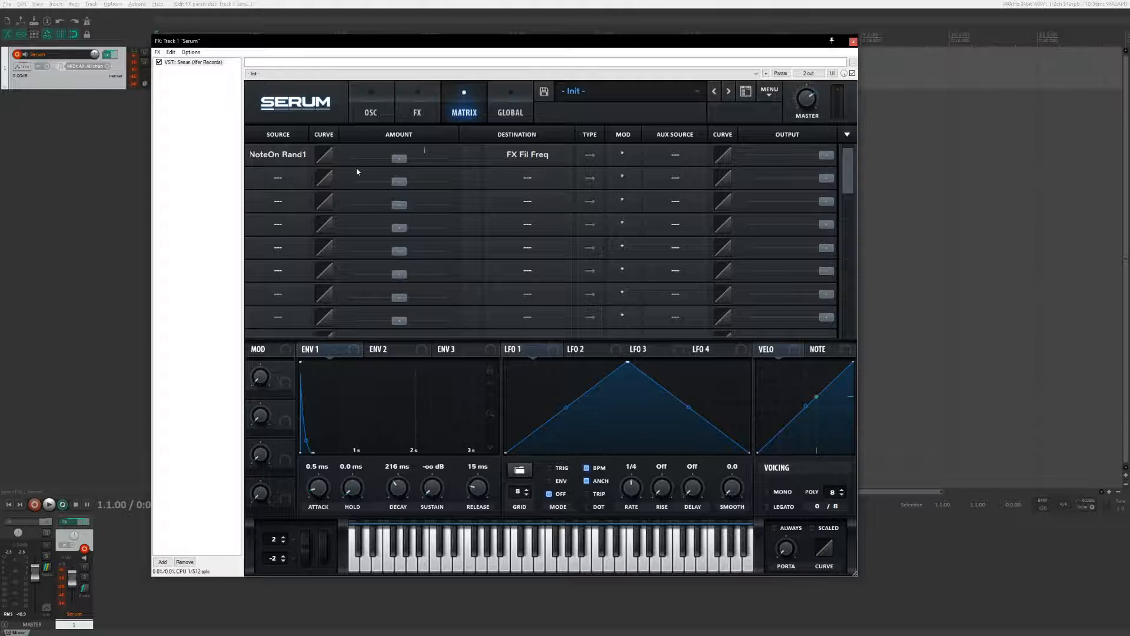
mouse_move(400, 159)
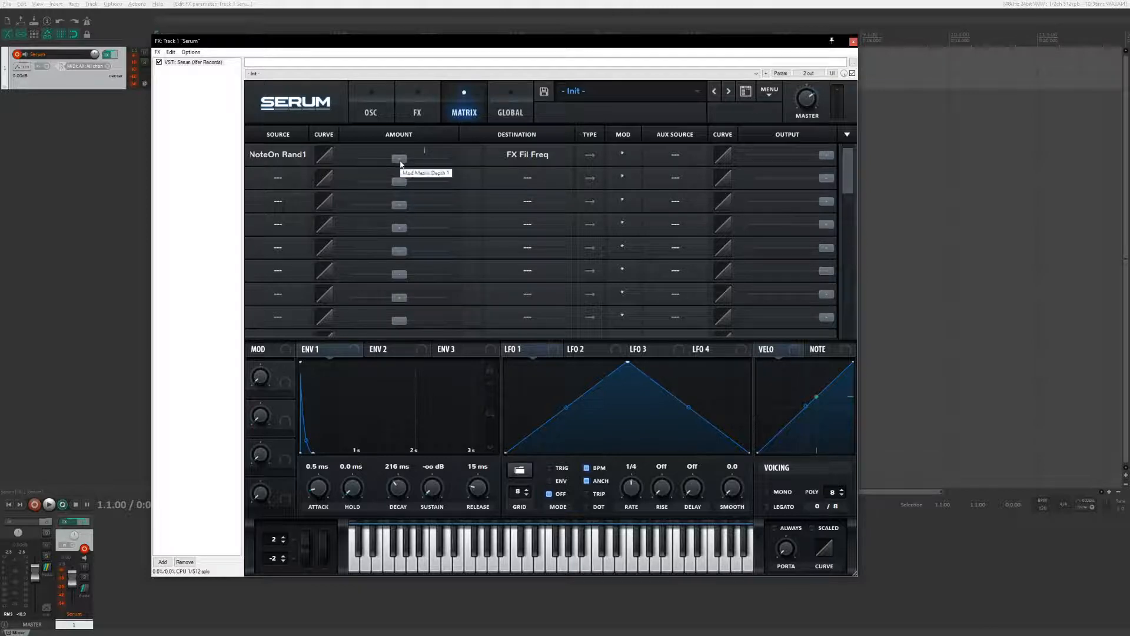
left_click_drag(400, 157, 447, 157)
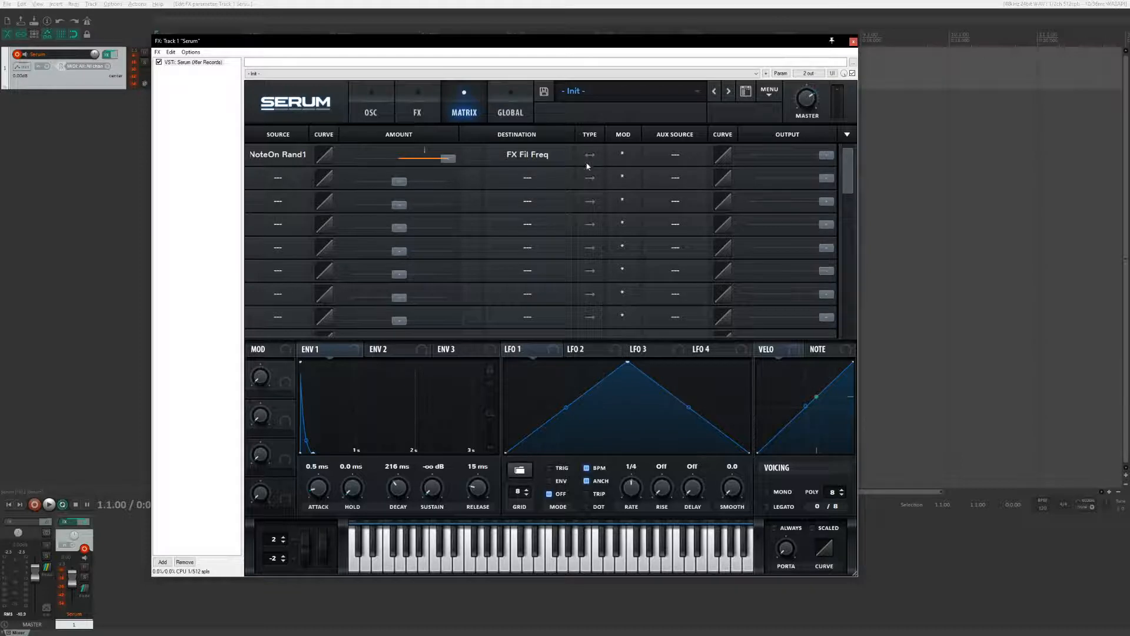
mouse_move(249, 497)
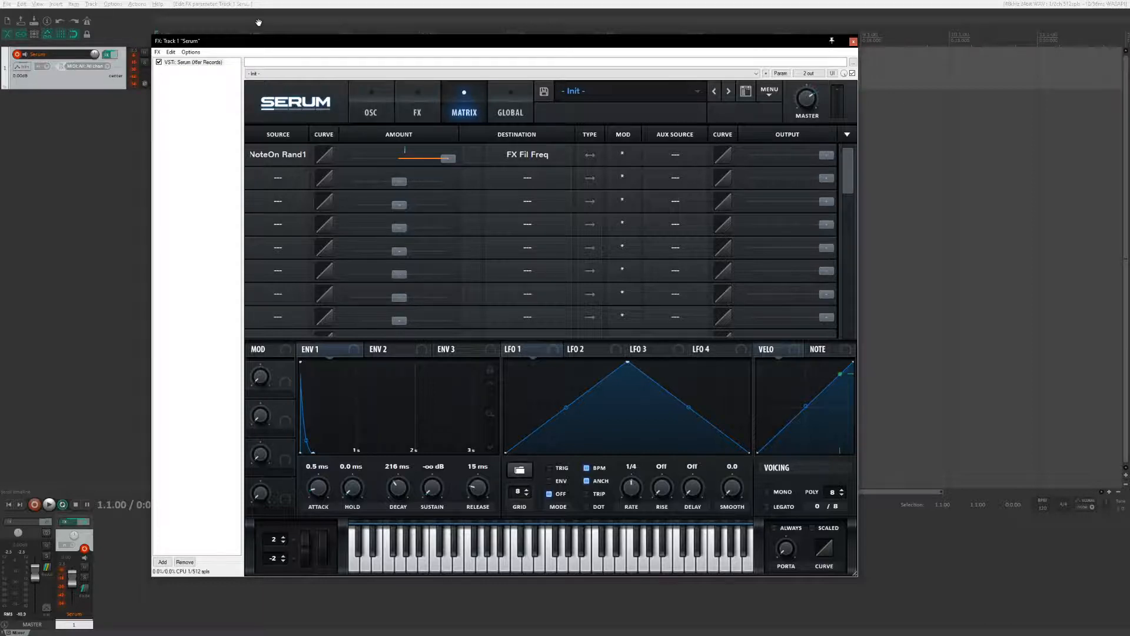
left_click(417, 101)
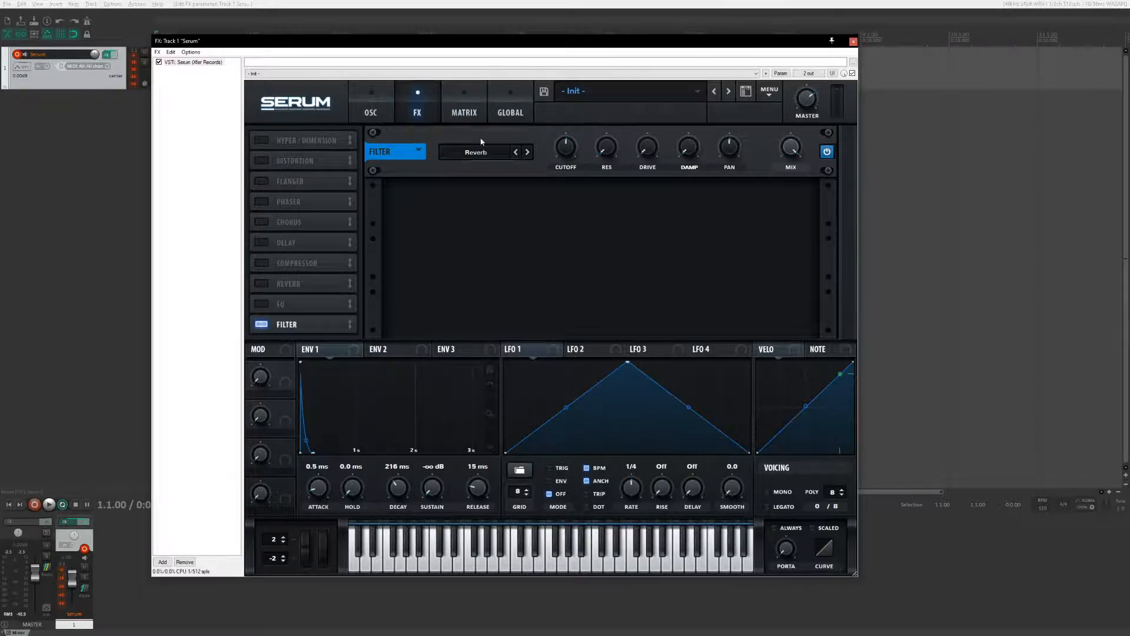
mouse_move(616, 205)
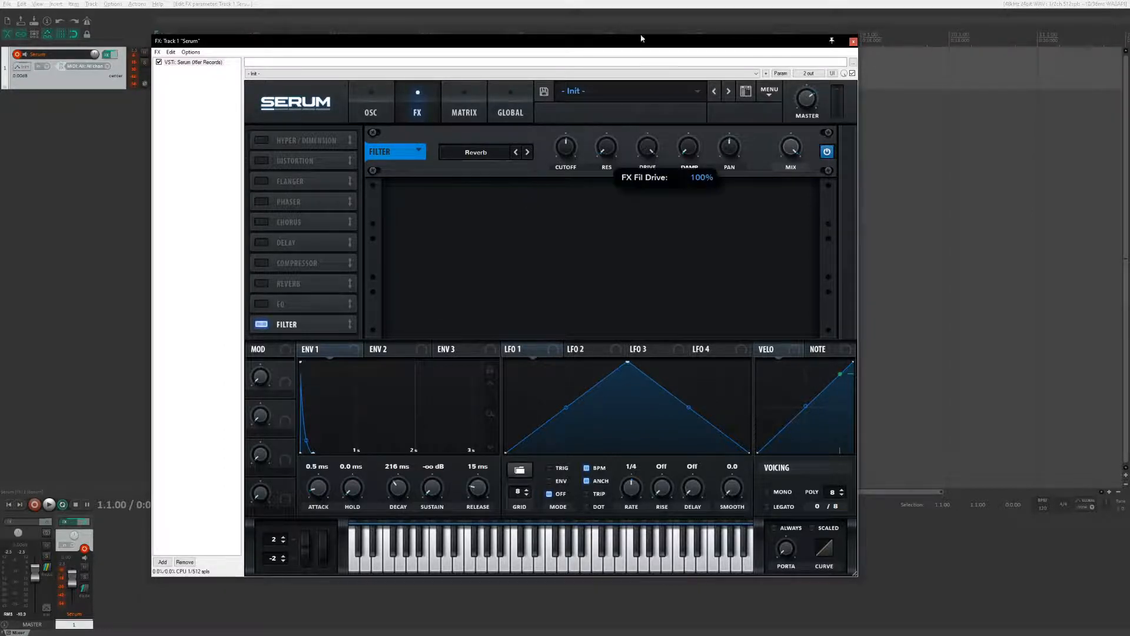
mouse_move(641, 38)
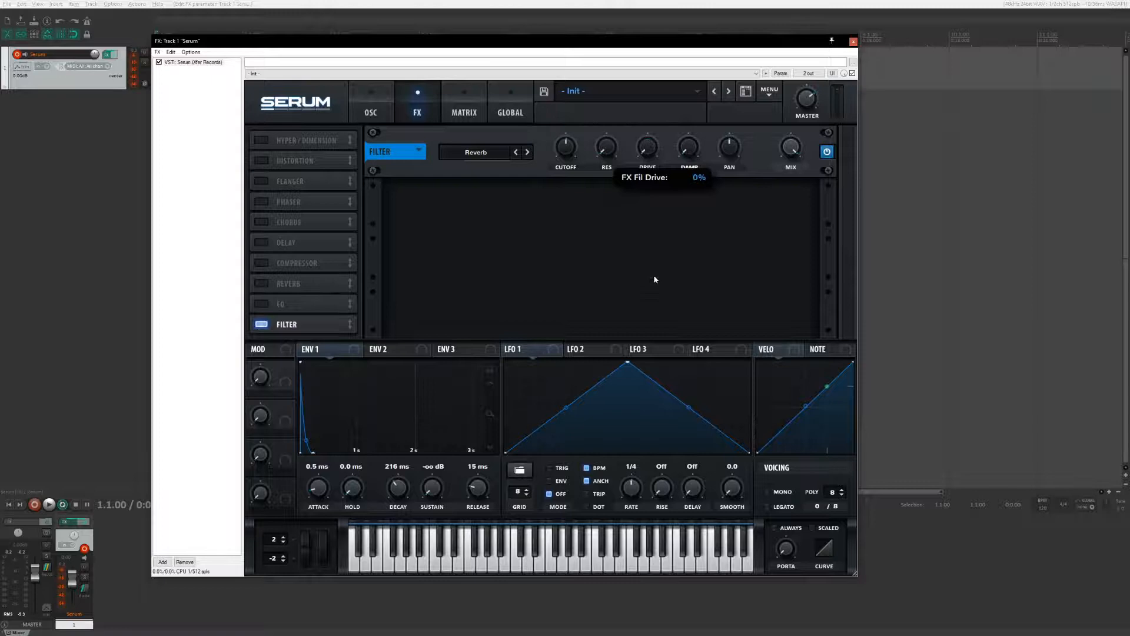
mouse_move(390, 122)
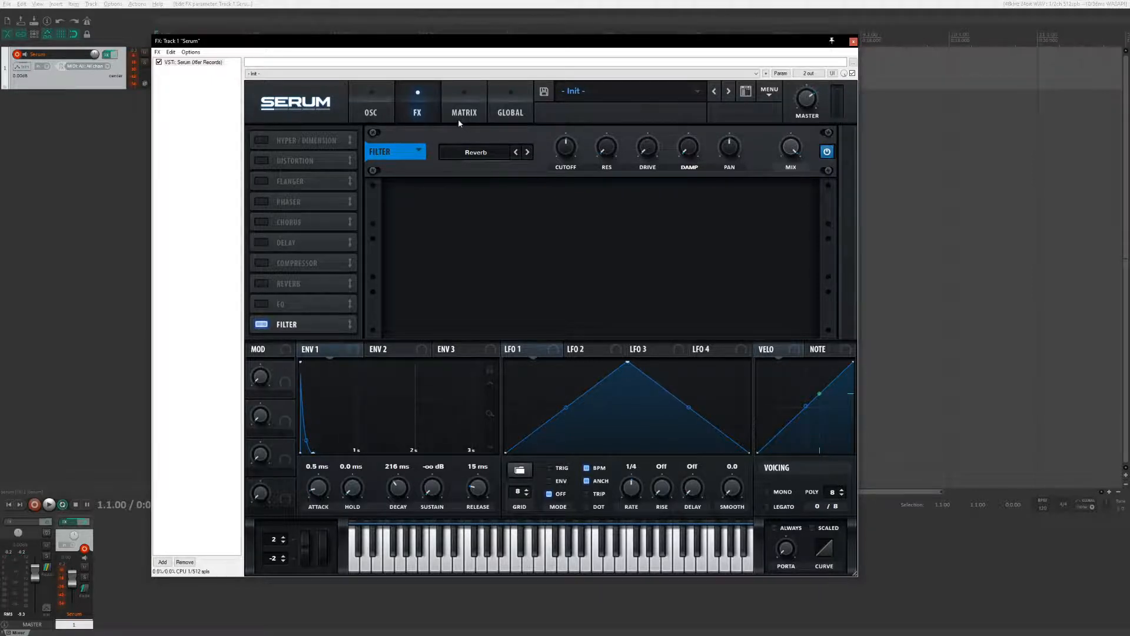
Leave the Reverb FX filter and go back to the oscillator page
left_click(371, 105)
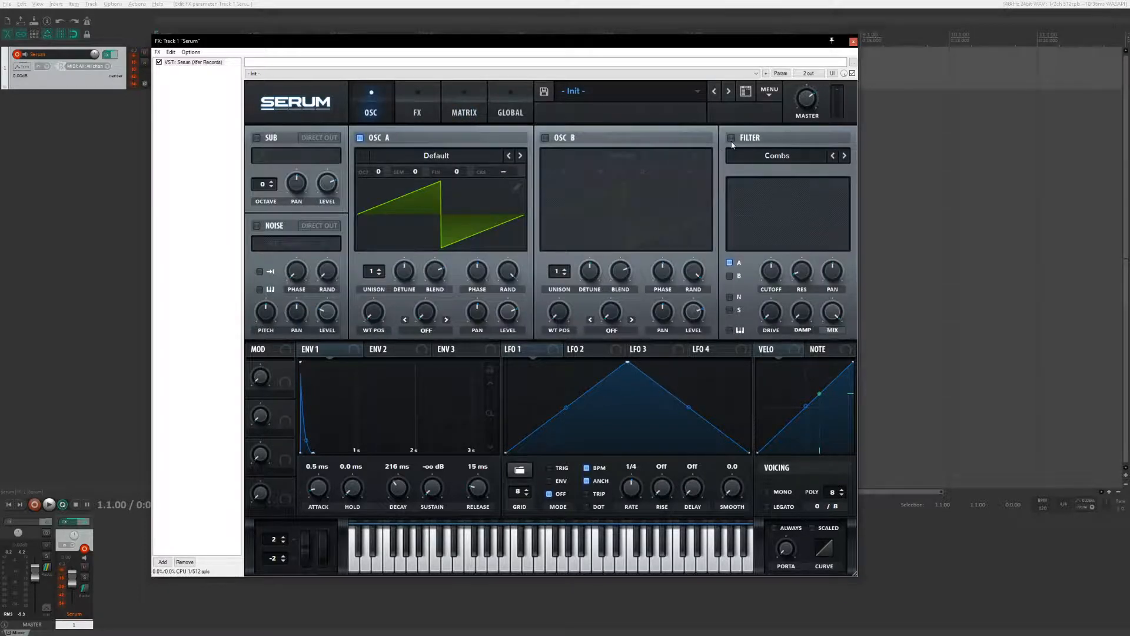
Turn on the Combs filter and make Chaos1 the second modulation source
left_click(730, 138)
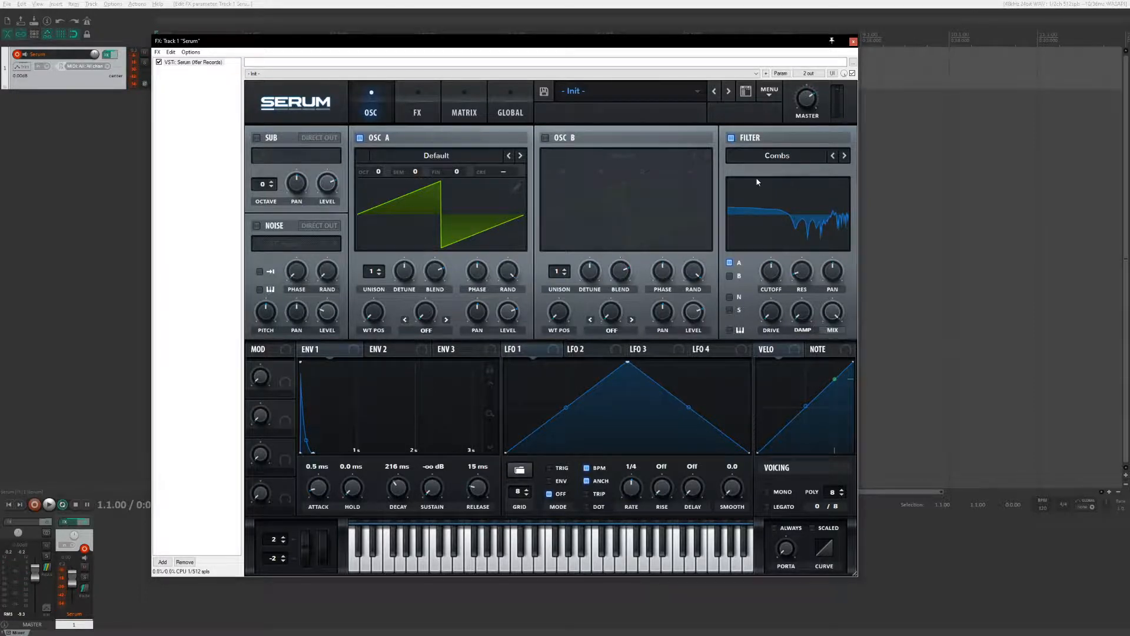
mouse_move(425, 122)
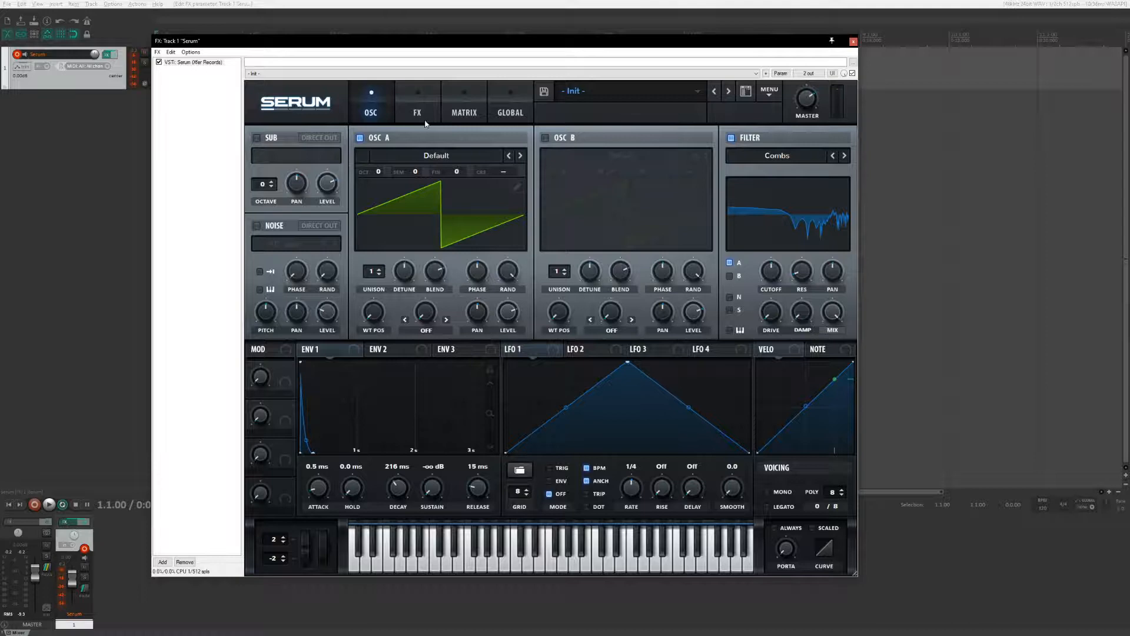
mouse_move(425, 124)
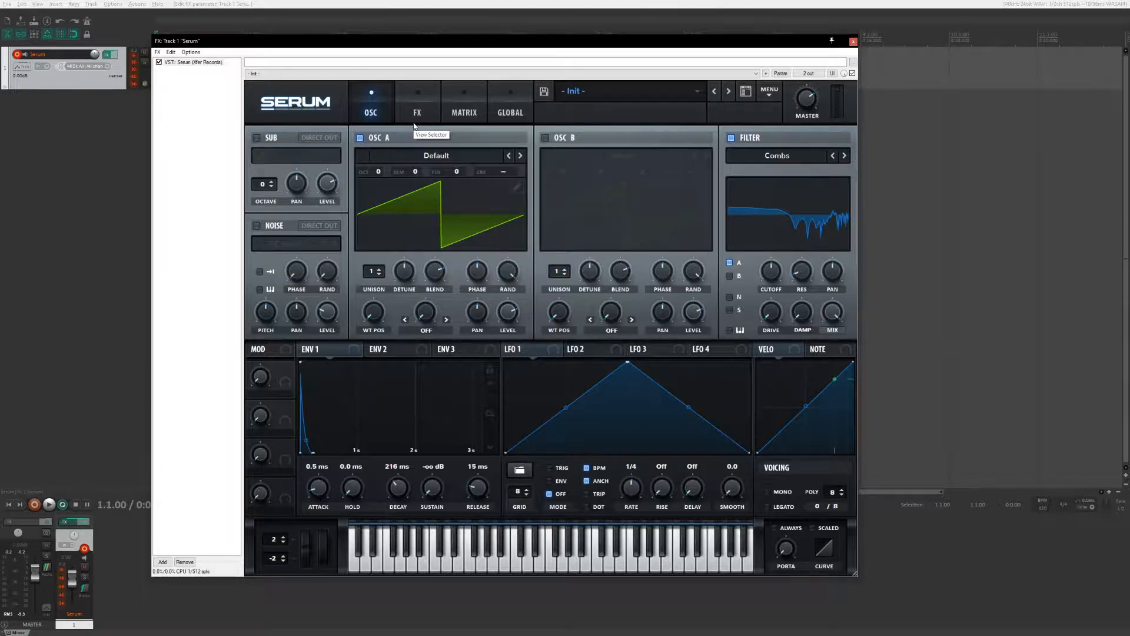
mouse_move(415, 126)
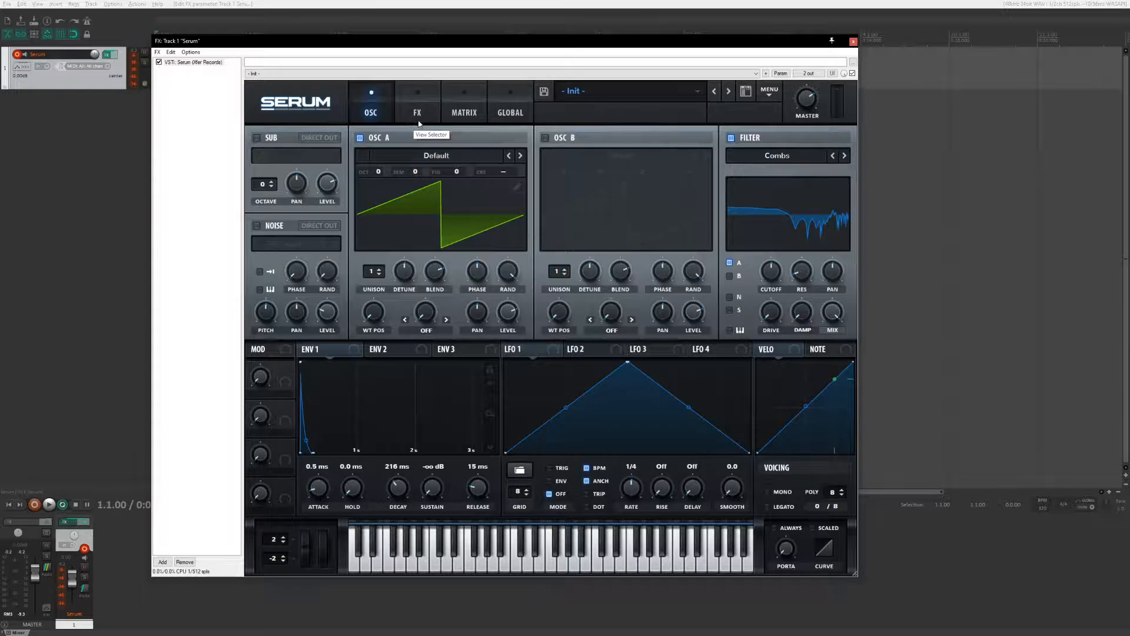
mouse_move(478, 133)
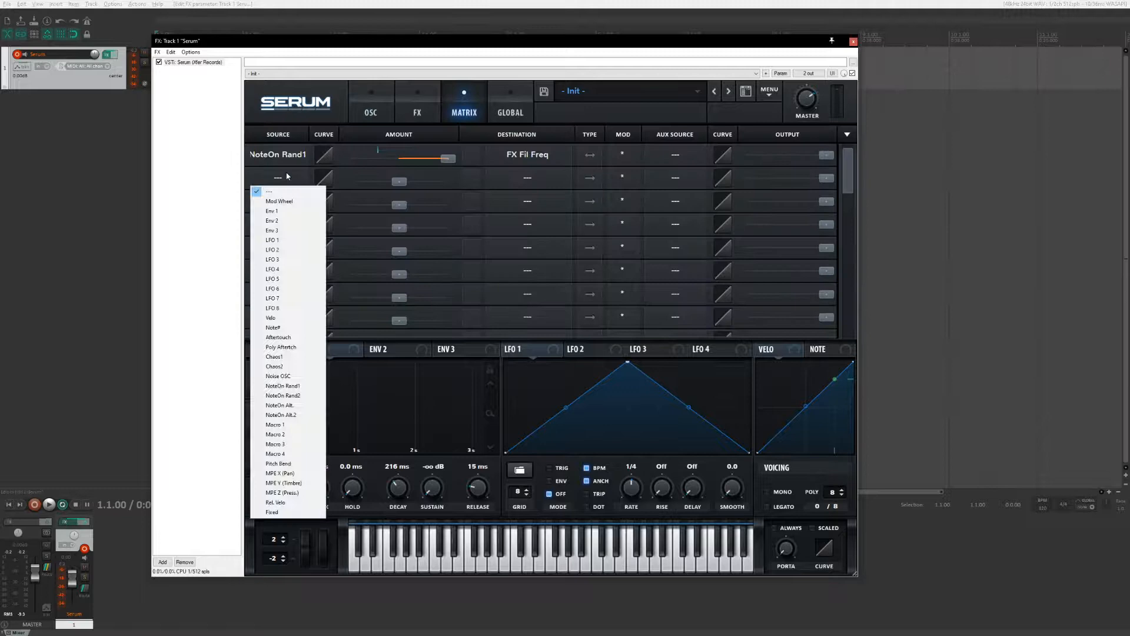
left_click(274, 366)
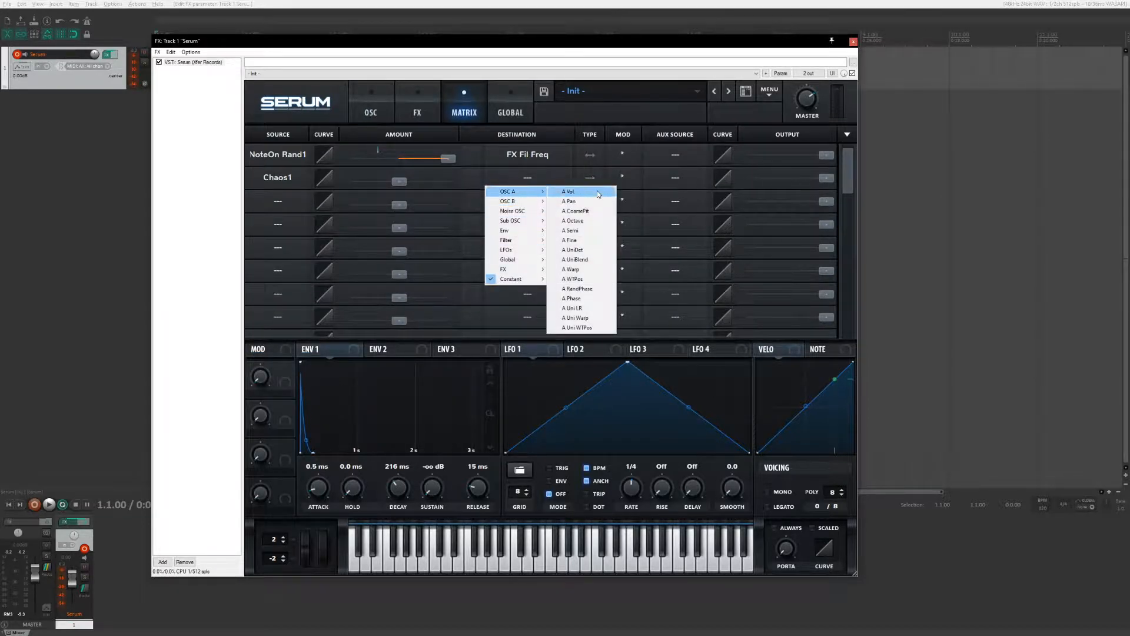
mouse_move(510, 220)
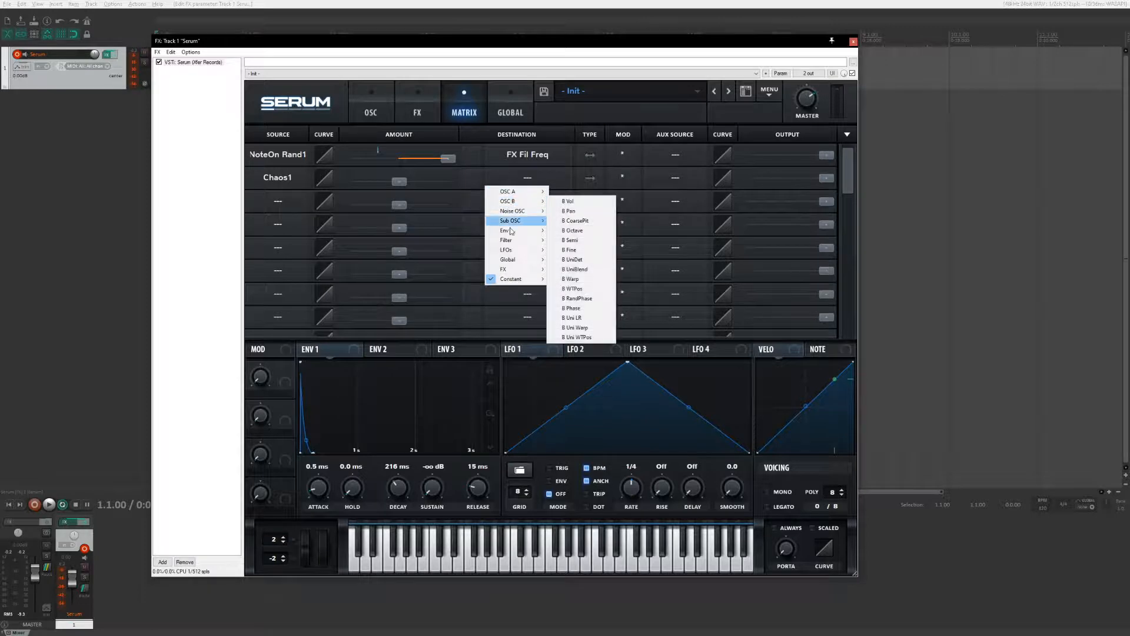
Target Fil Cutoff with the Chaos1 routing at a positive amount
left_click(506, 239)
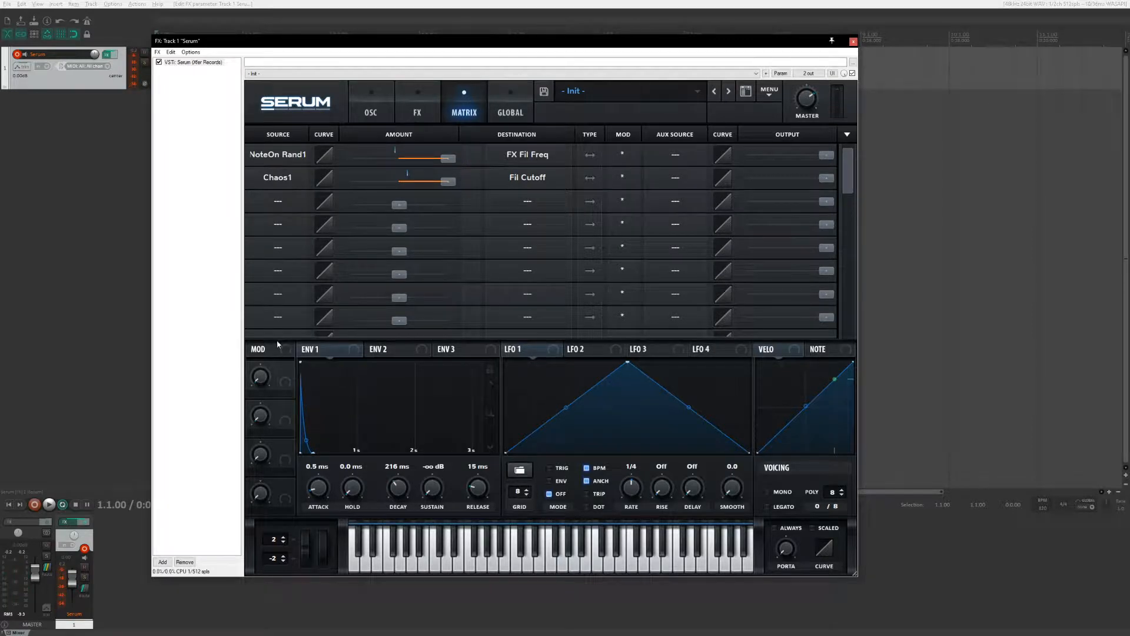
left_click(370, 101)
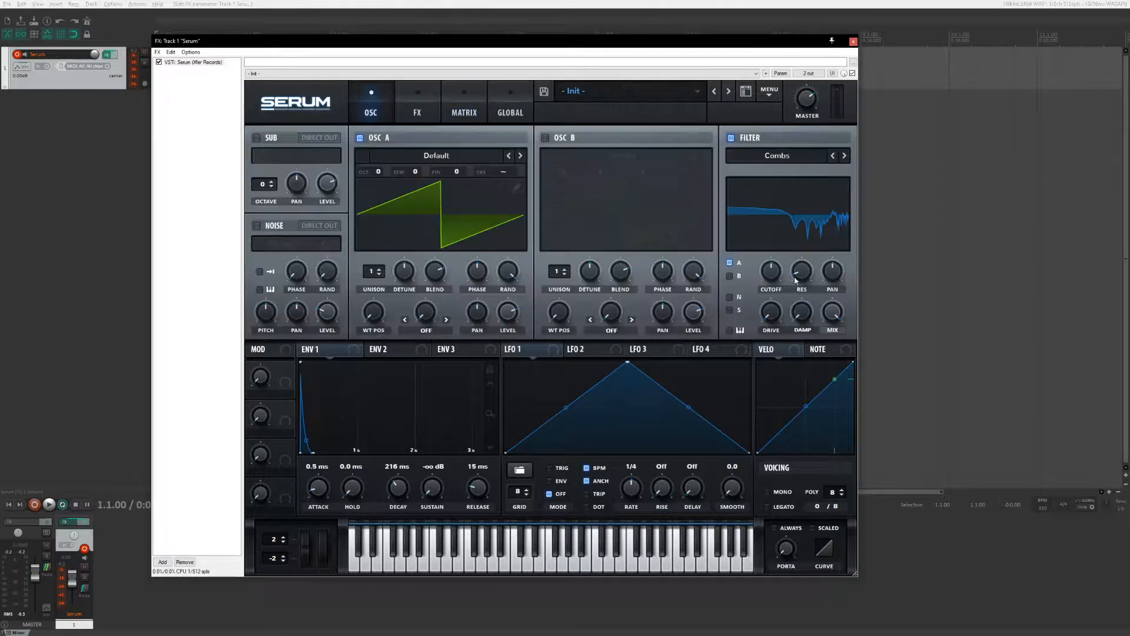
Load the Codex 17 SharpSweep wavetable on oscillator A with PWM warp mode
left_click(777, 155)
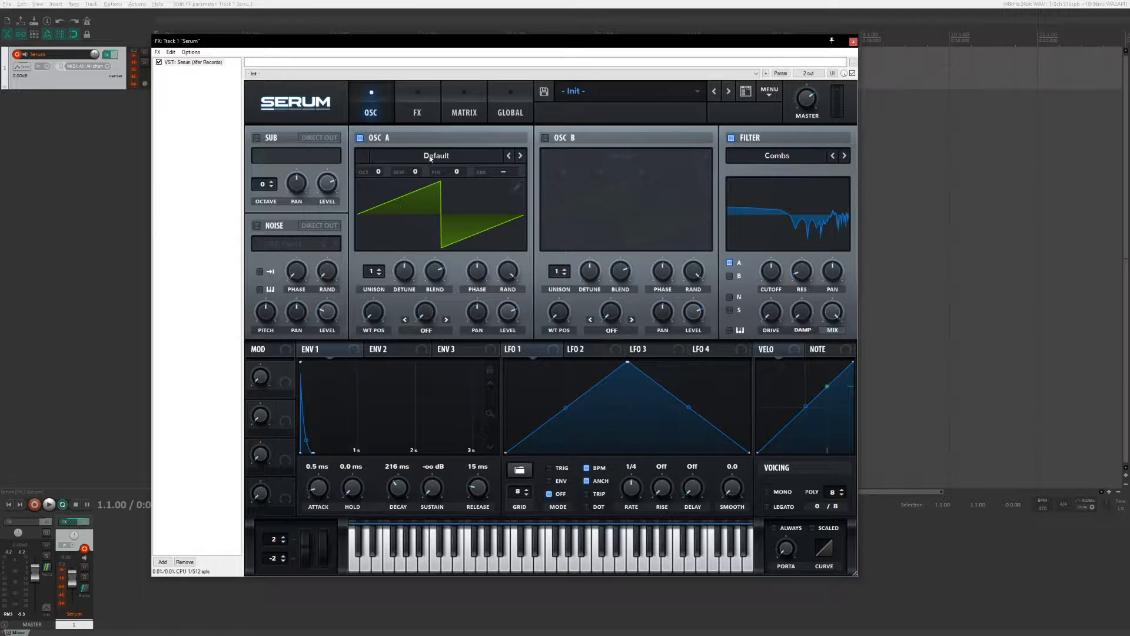
left_click(435, 155)
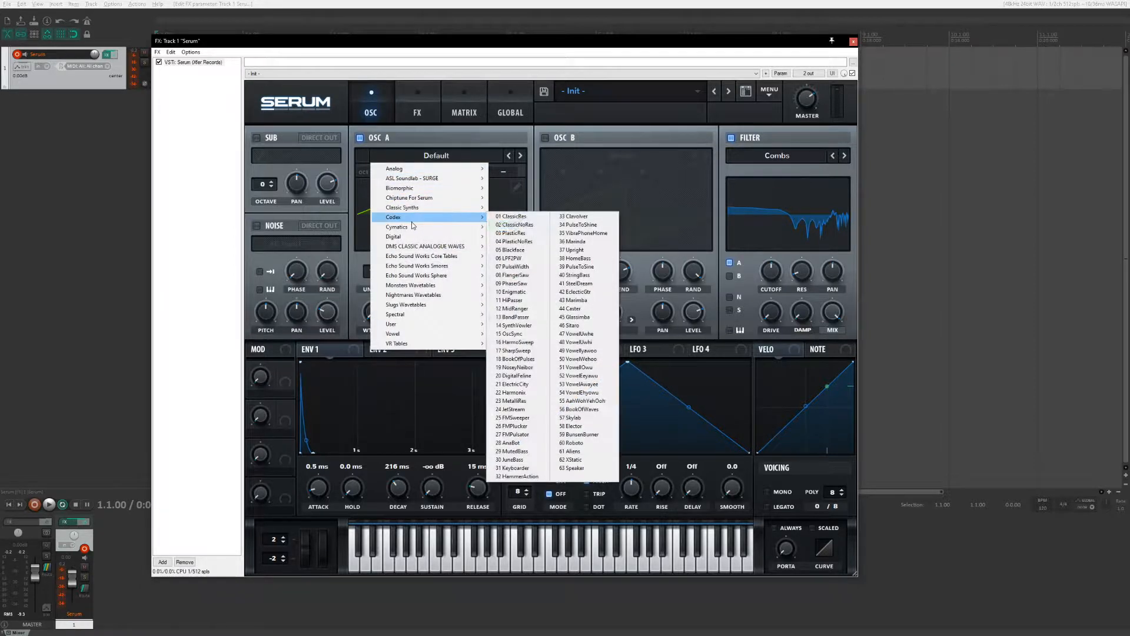
left_click(514, 351)
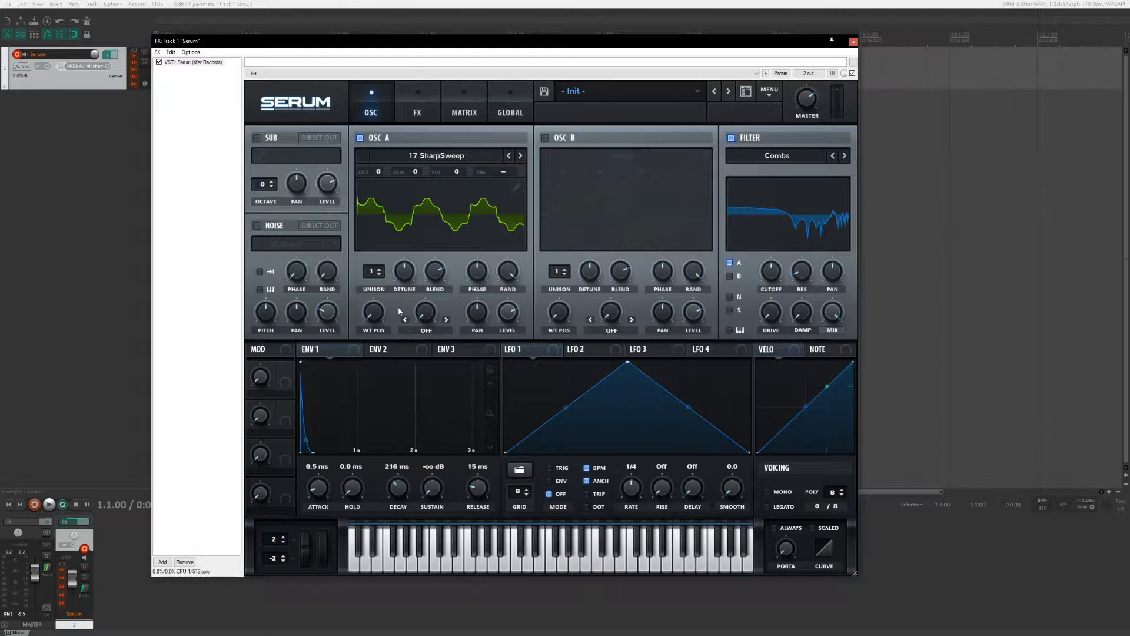
mouse_move(376, 247)
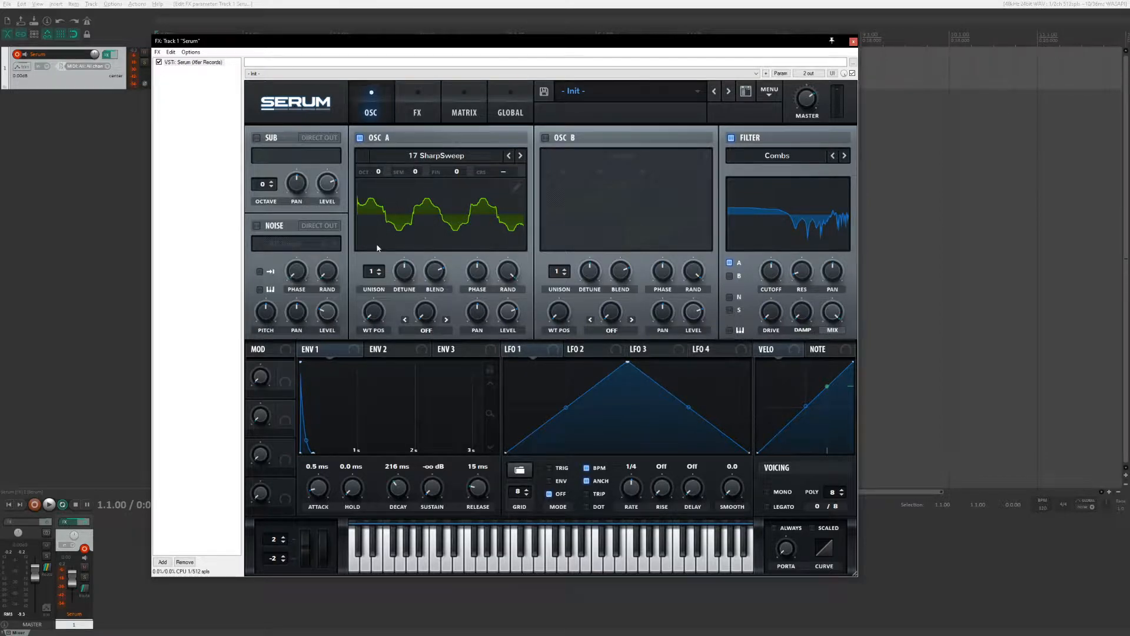
left_click_drag(373, 311, 373, 288)
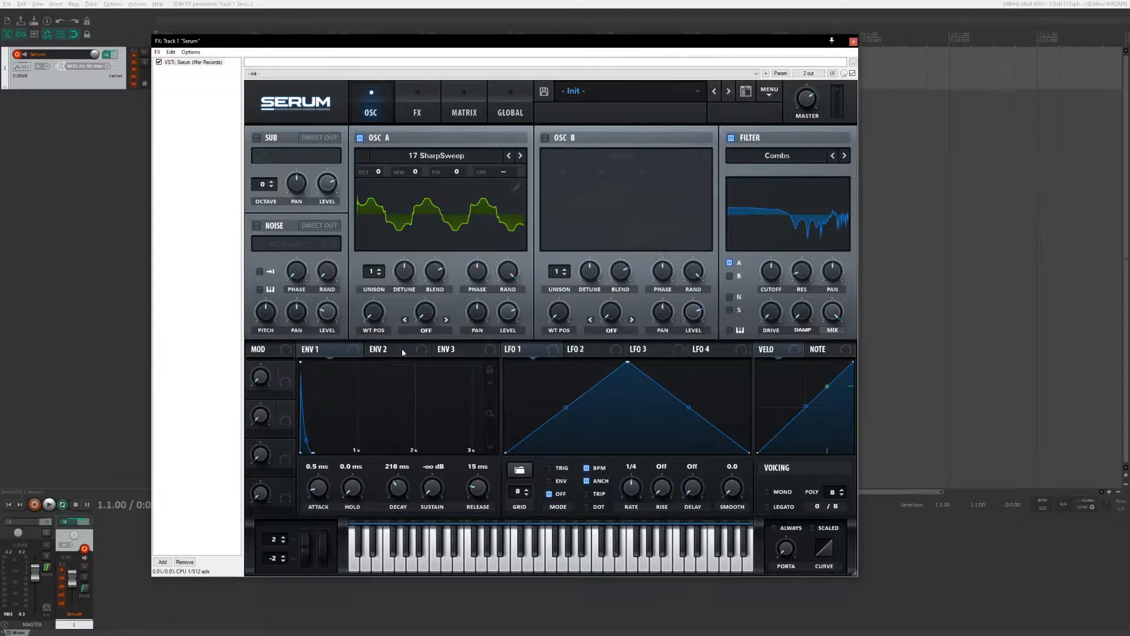
left_click(425, 330)
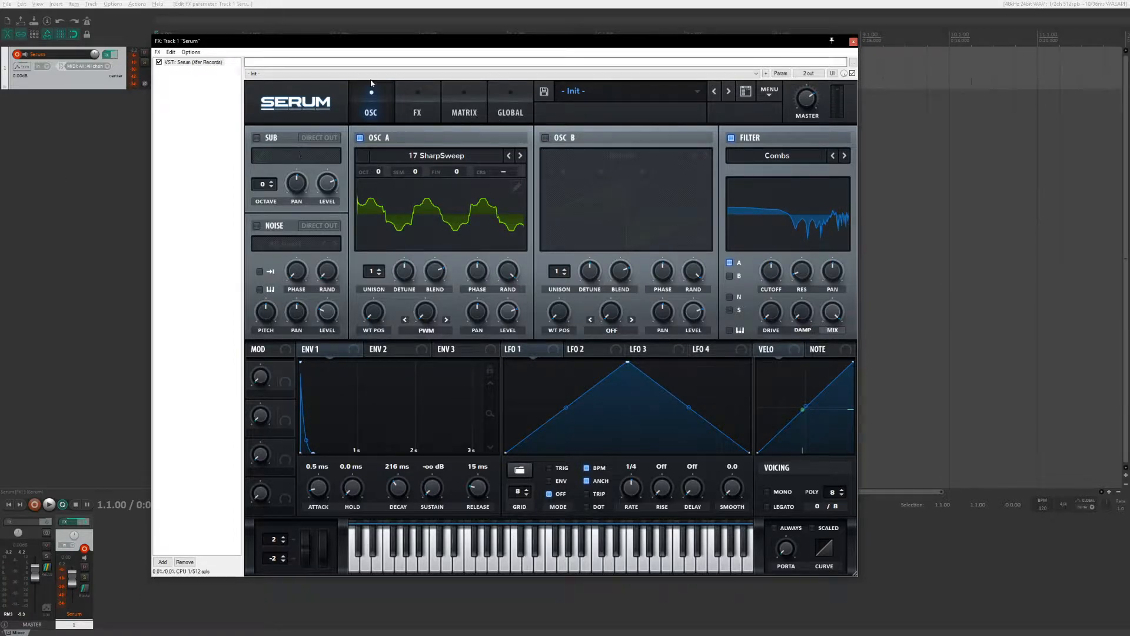
Open the preset list to load the saved user preset itemize
left_click(628, 91)
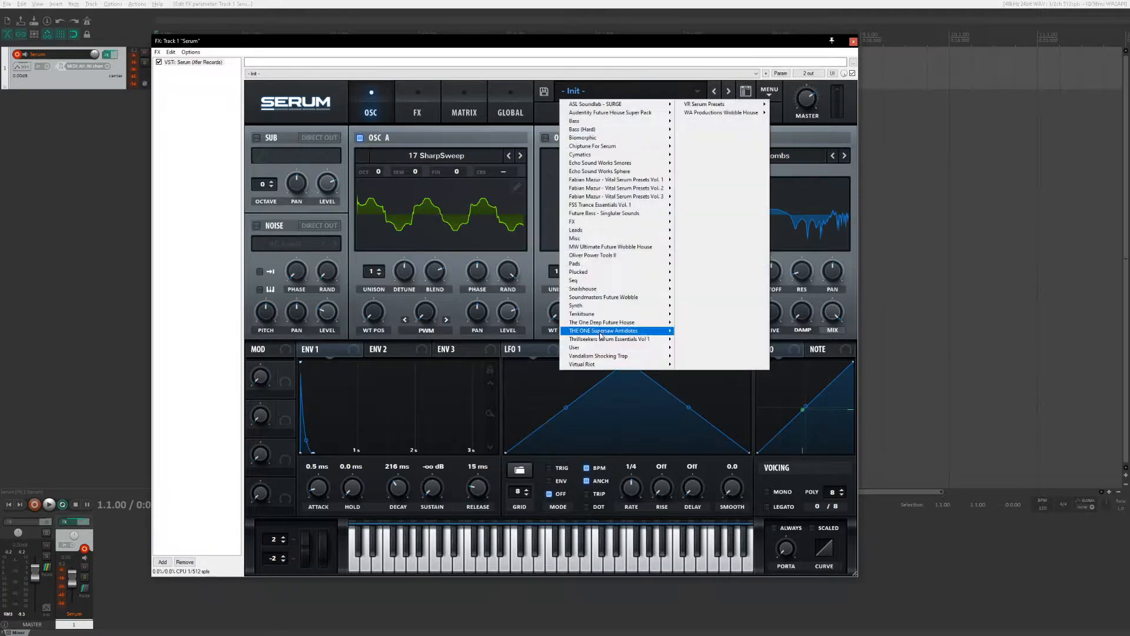
mouse_move(609, 339)
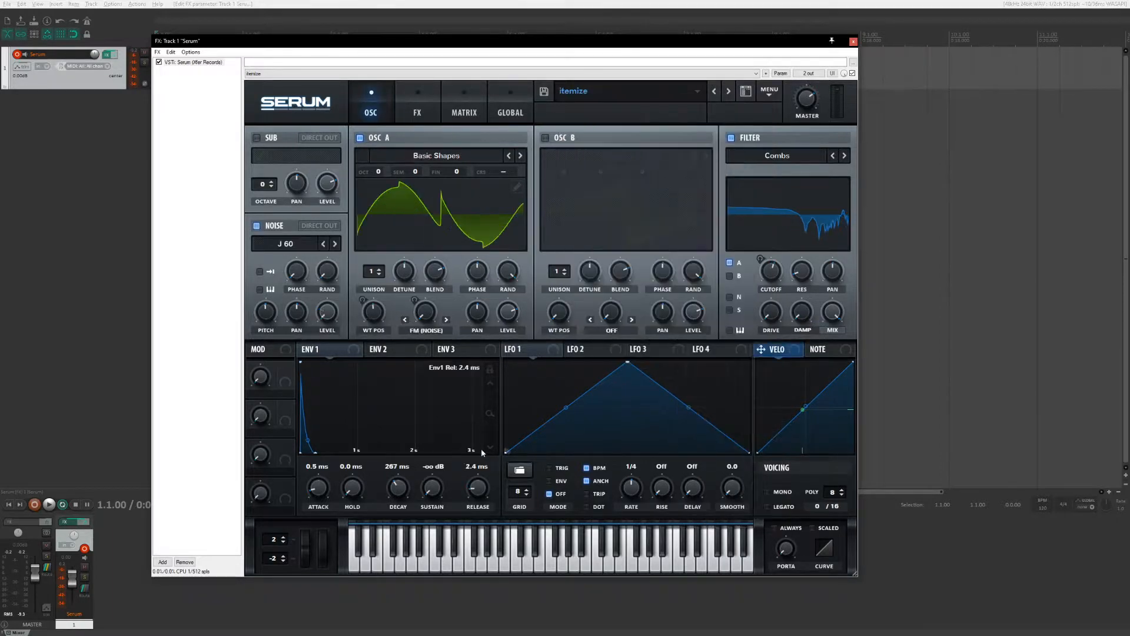
mouse_move(21, 369)
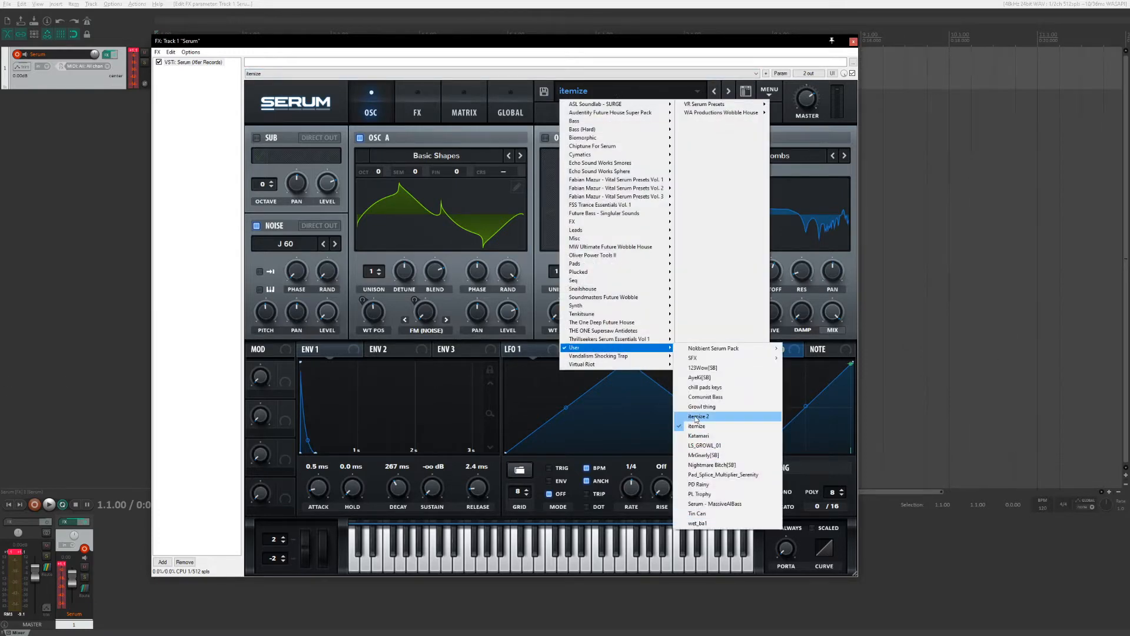
Load user preset 'itemize 2', check its Matrix routings, and return to the OSC page
left_click(699, 417)
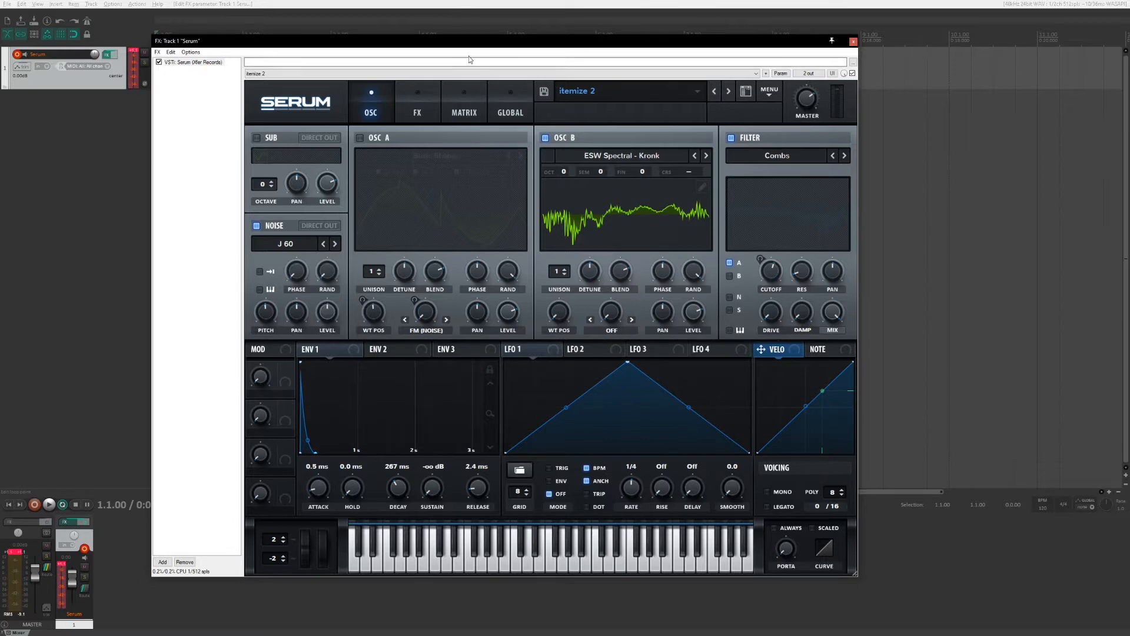
left_click(464, 101)
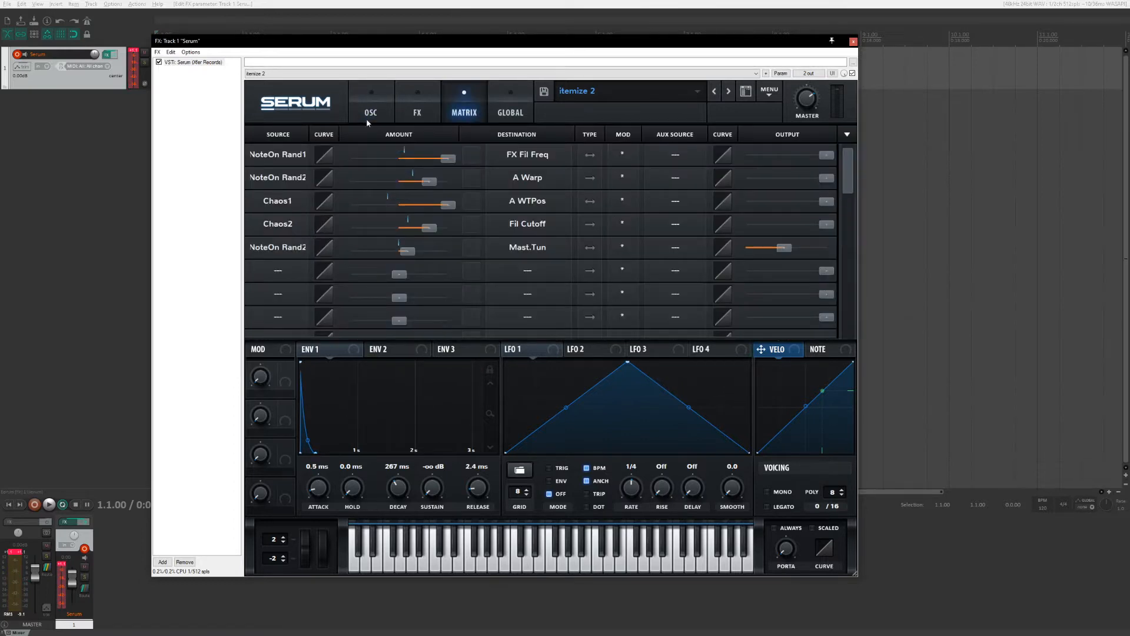
left_click(369, 101)
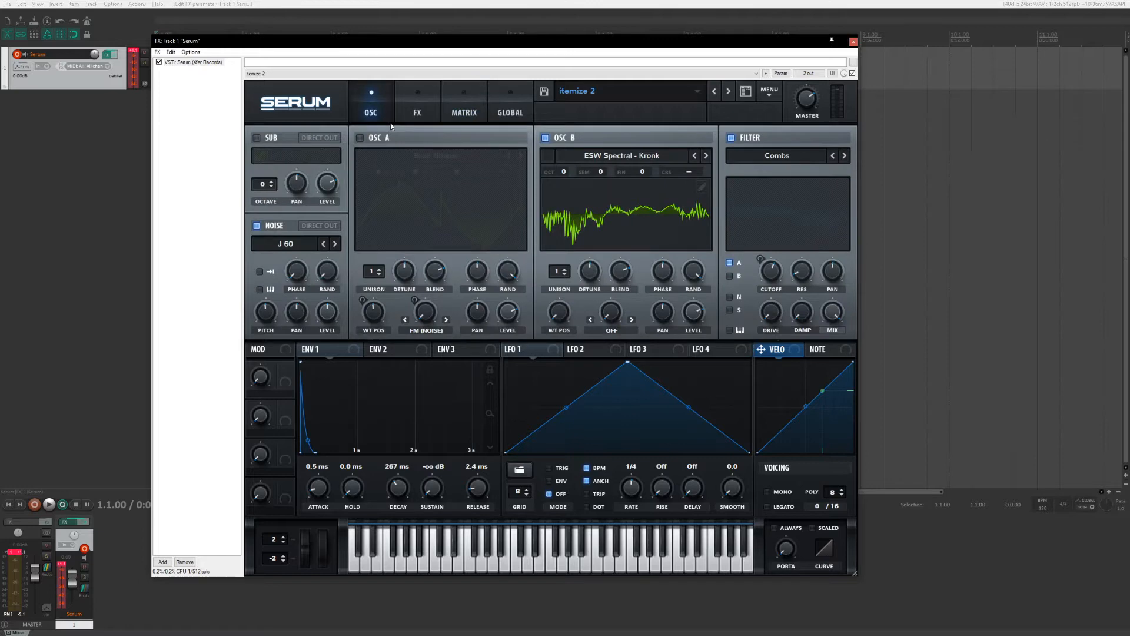